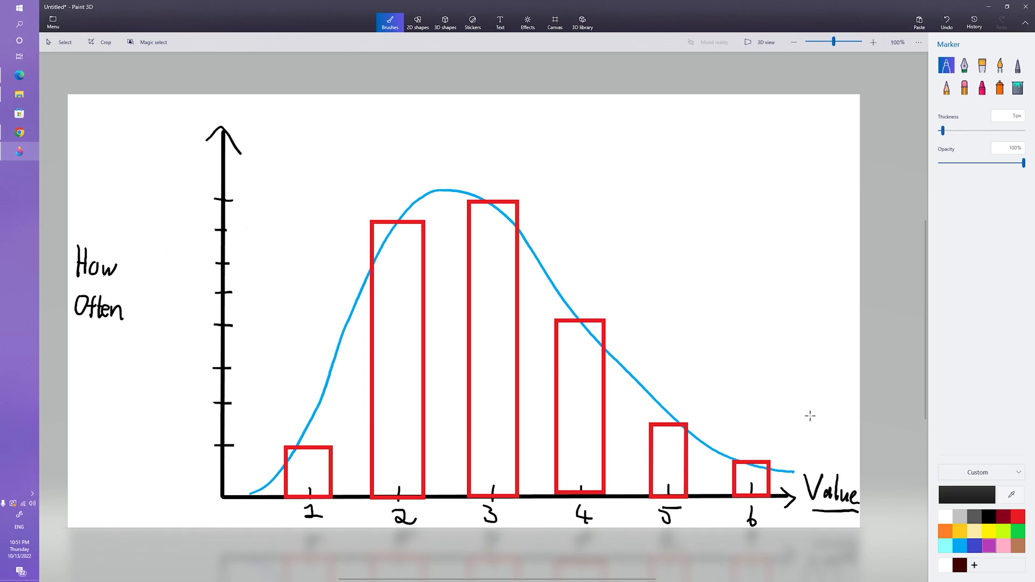
mouse_move(415, 414)
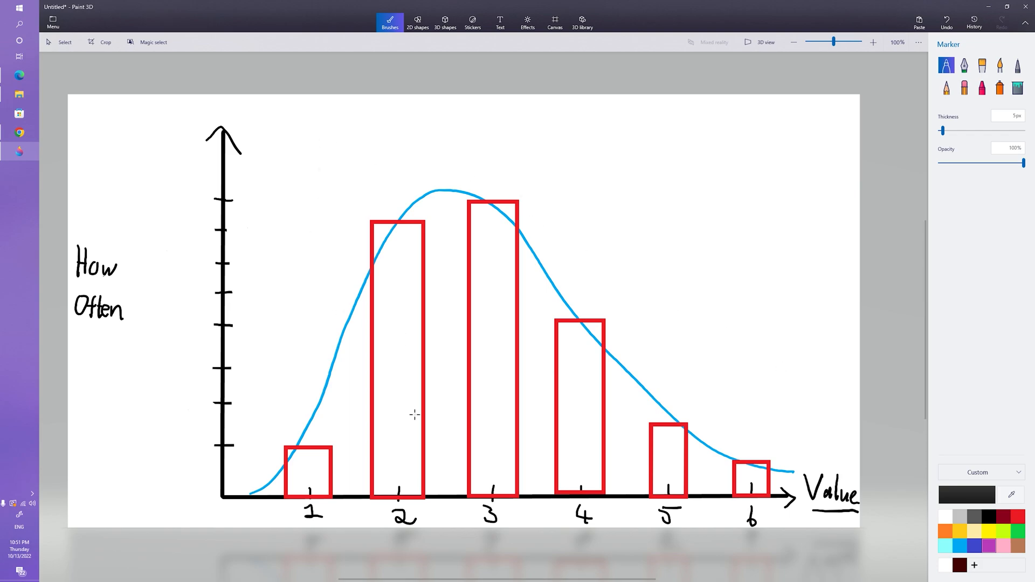
mouse_move(782, 501)
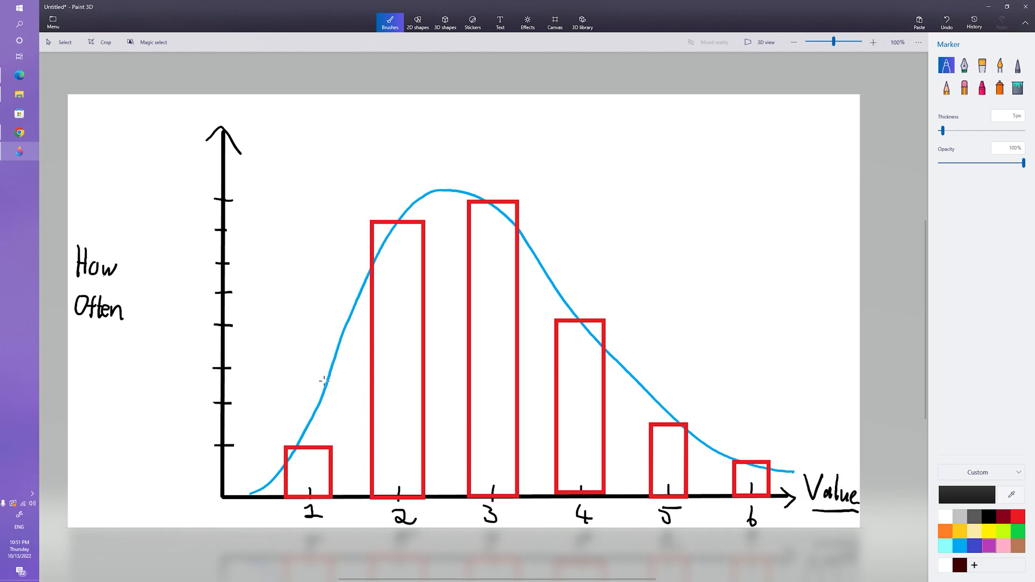
mouse_move(136, 283)
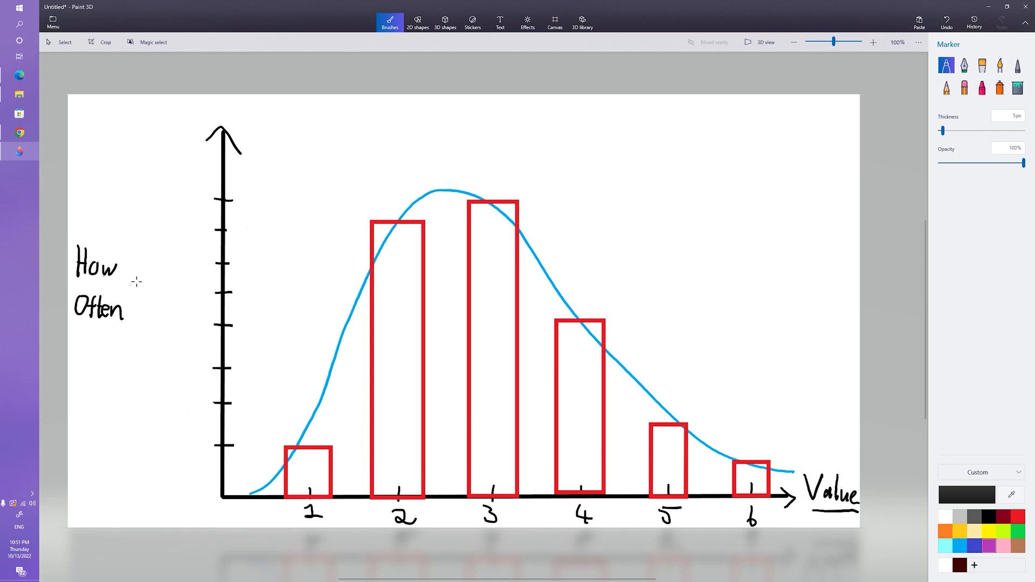
mouse_move(337, 302)
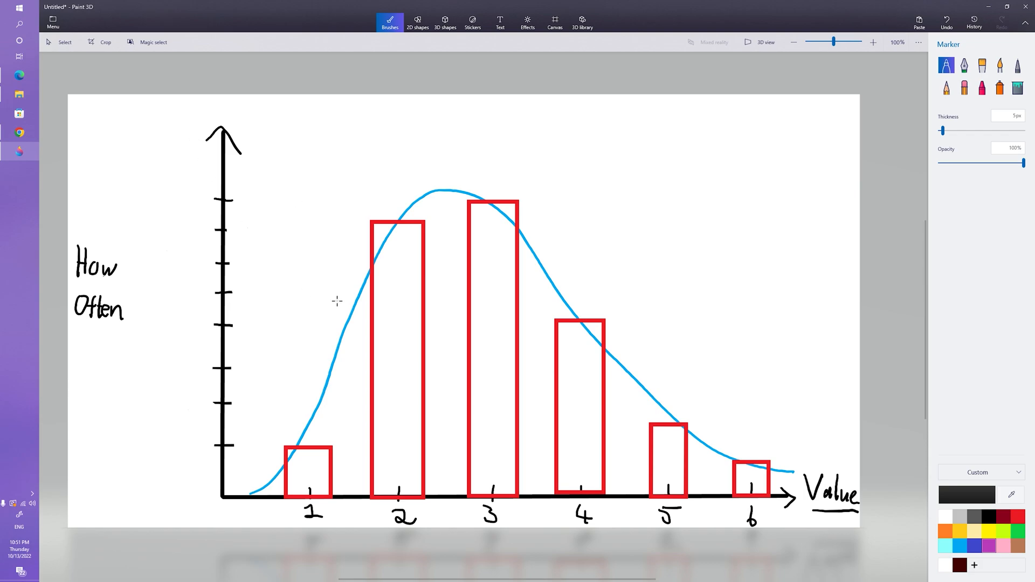
mouse_move(467, 344)
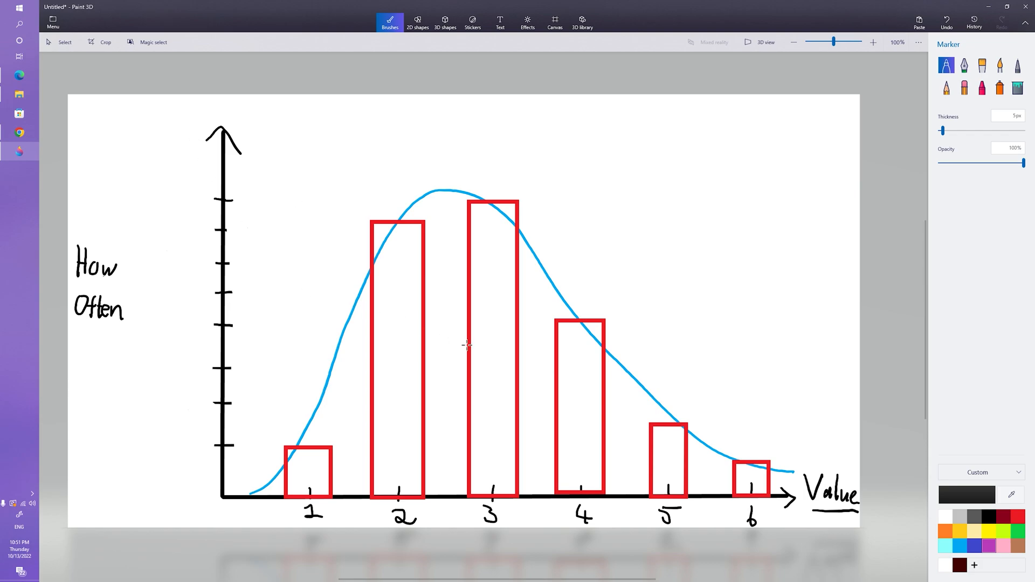
mouse_move(679, 215)
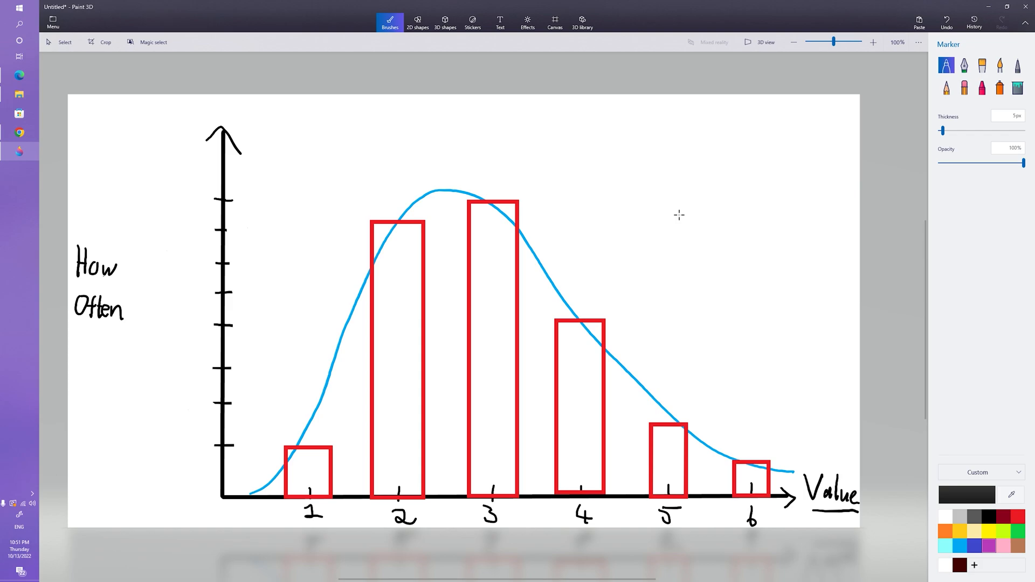
Switch the marker colour to purple in the palette
click(988, 546)
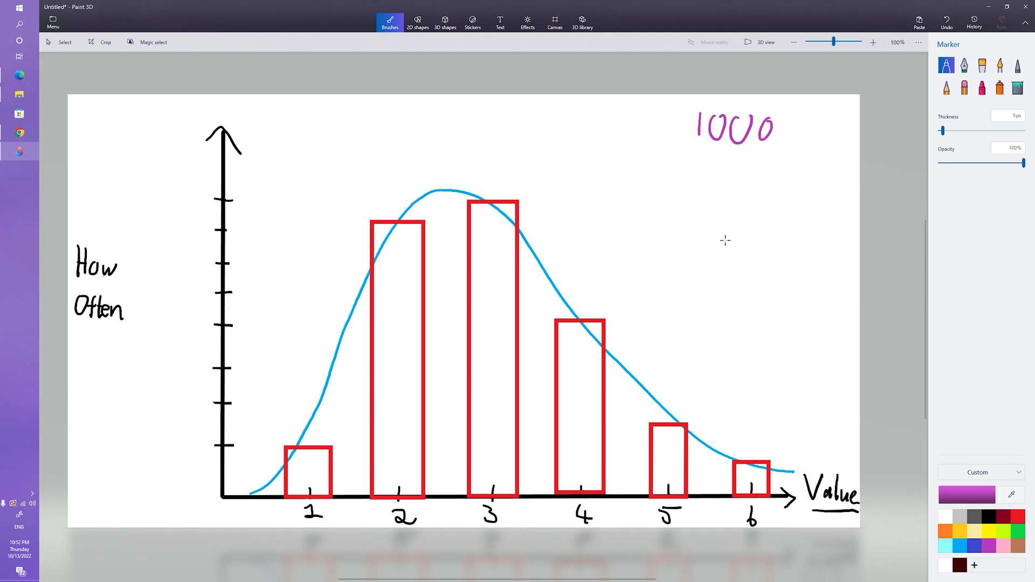
mouse_move(478, 176)
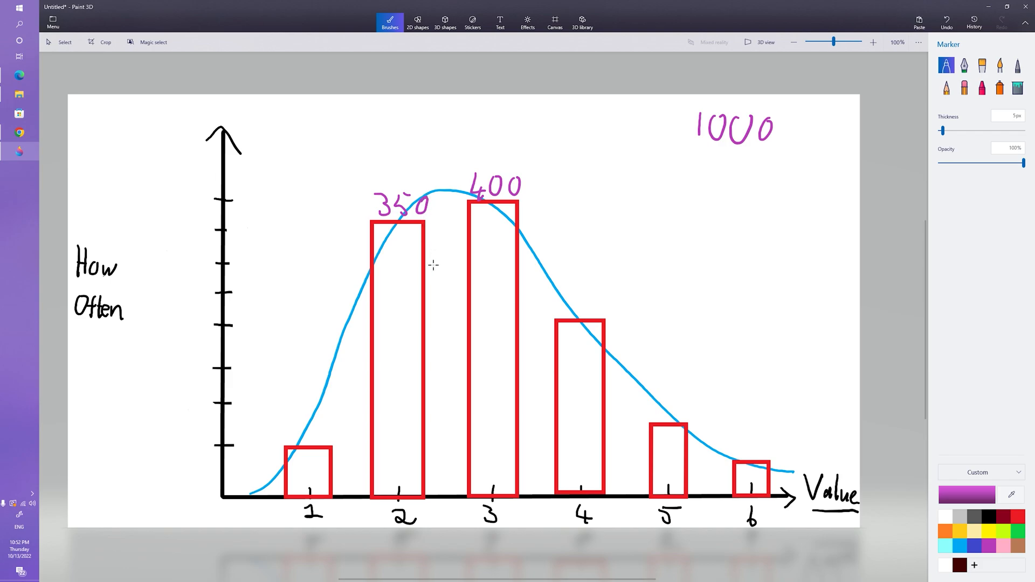
mouse_move(318, 448)
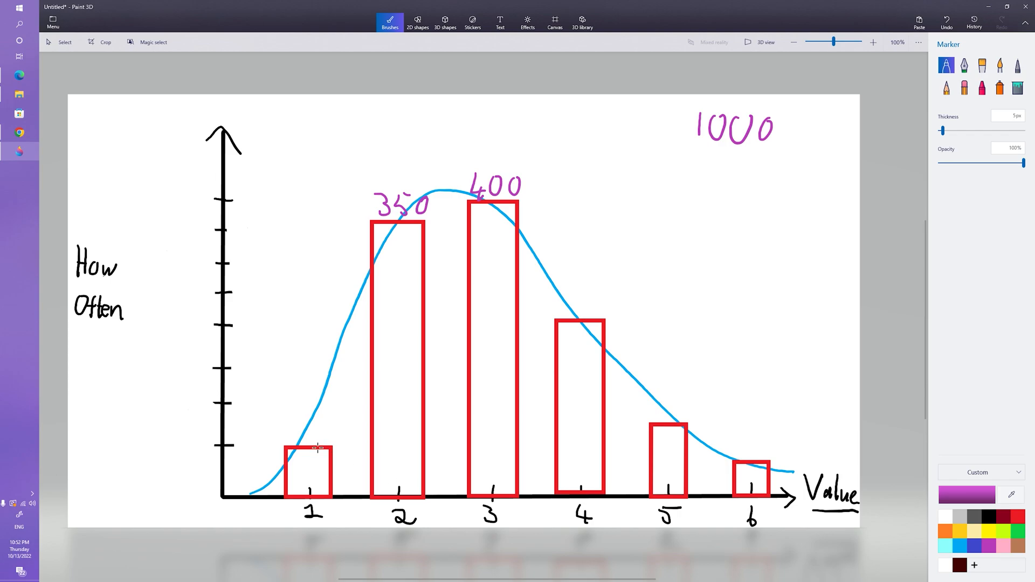
mouse_move(477, 382)
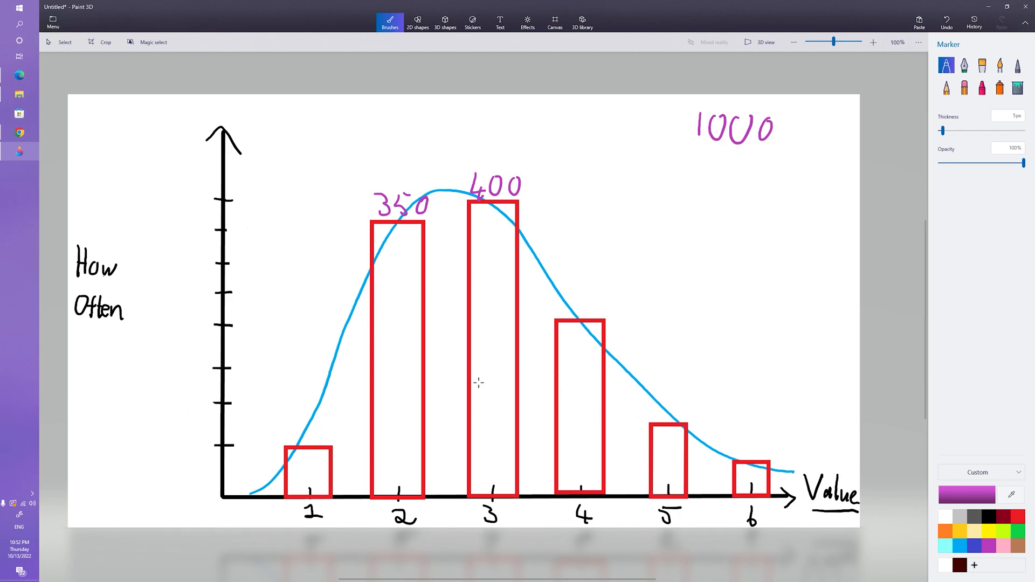
mouse_move(553, 412)
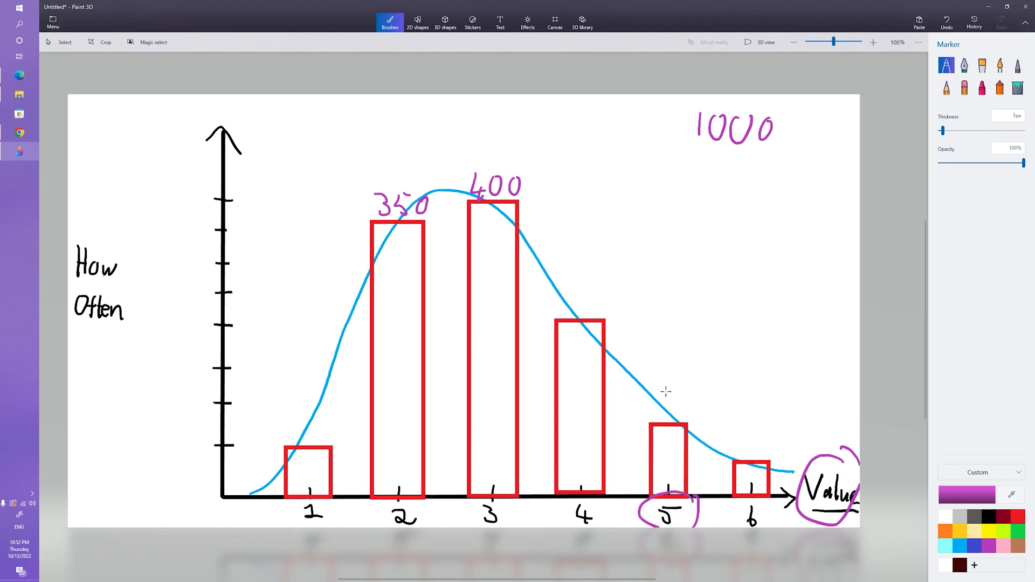
mouse_move(648, 397)
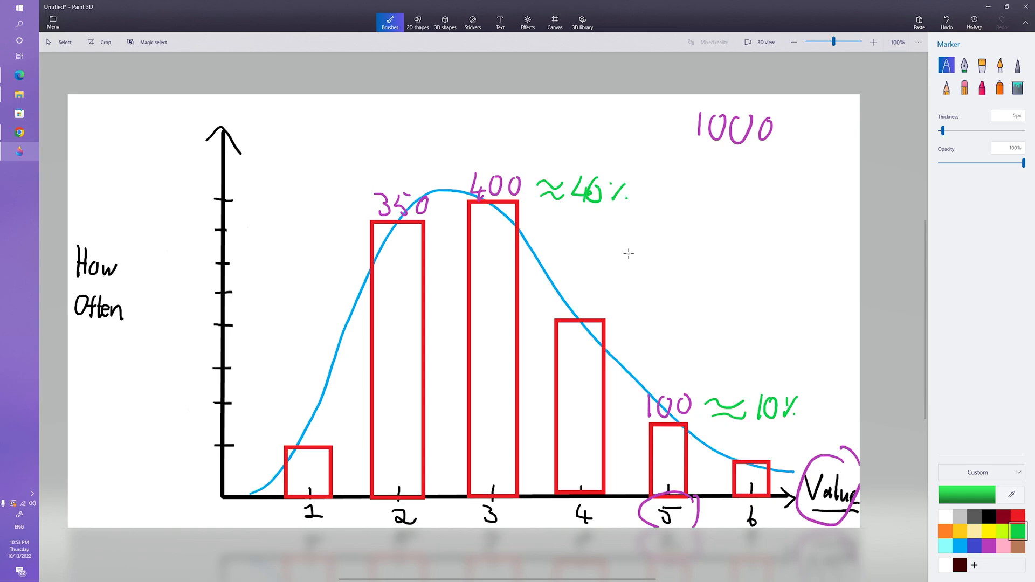
mouse_move(474, 492)
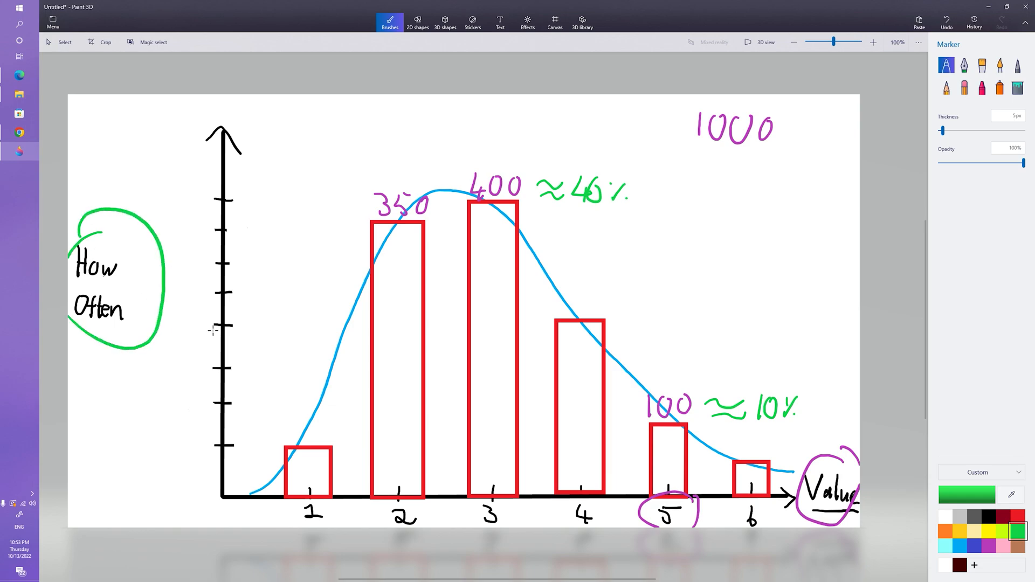
mouse_move(21, 75)
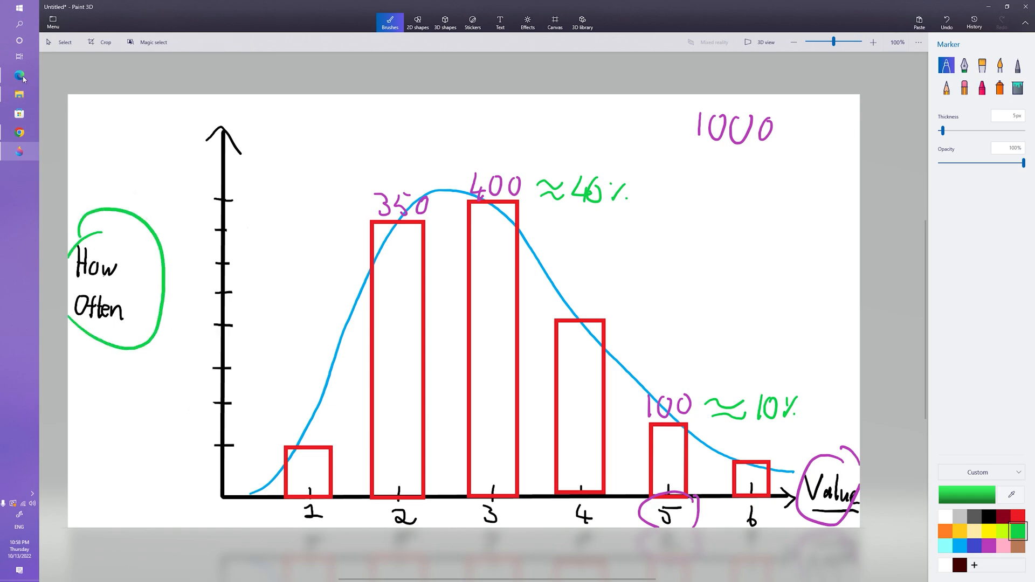
Bring up the Genshin Wishes banner stats and scroll to Raiden Shogun's 143,433 of 14,120,049 wishes
click(20, 74)
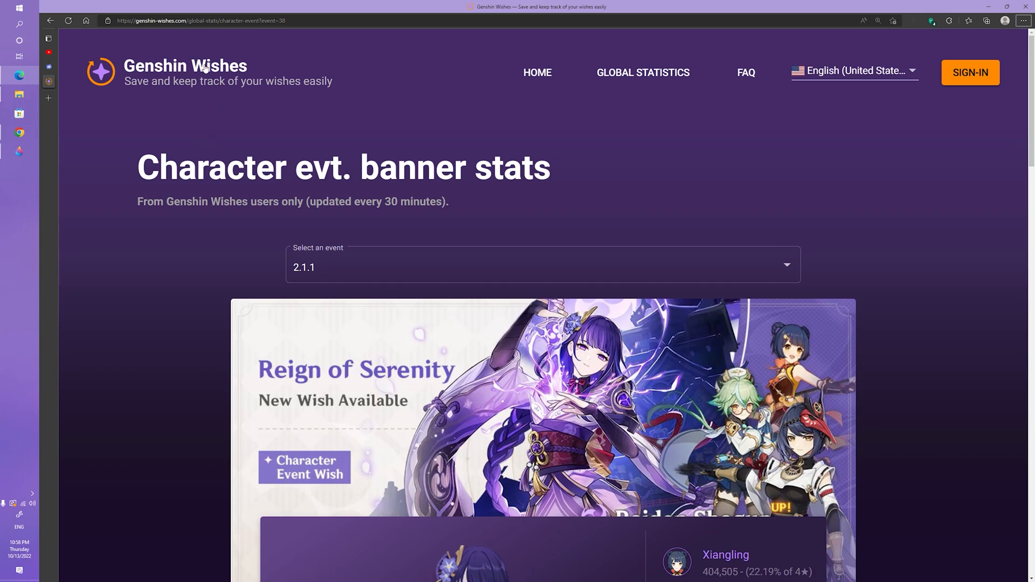
mouse_move(150, 196)
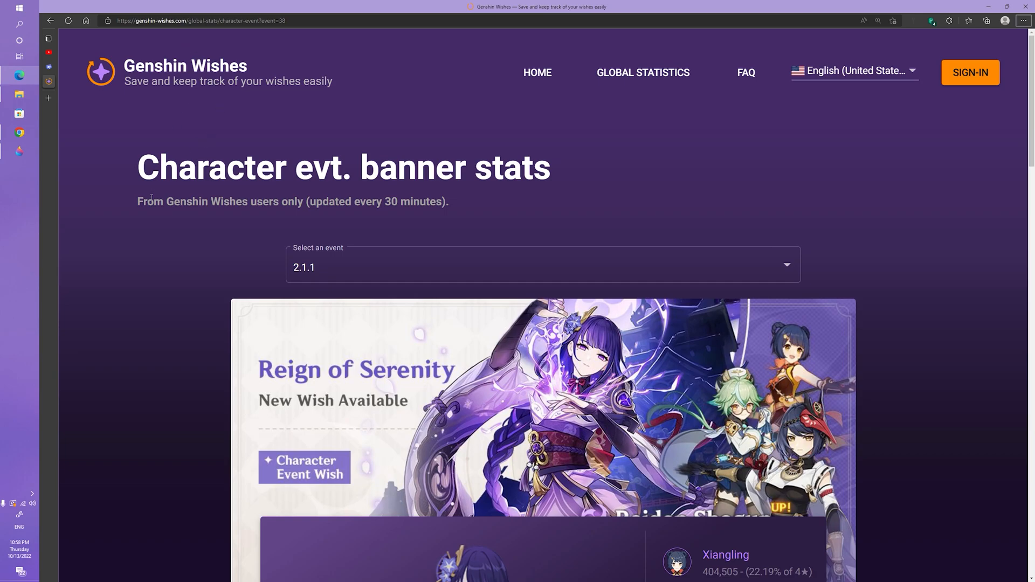
mouse_move(173, 271)
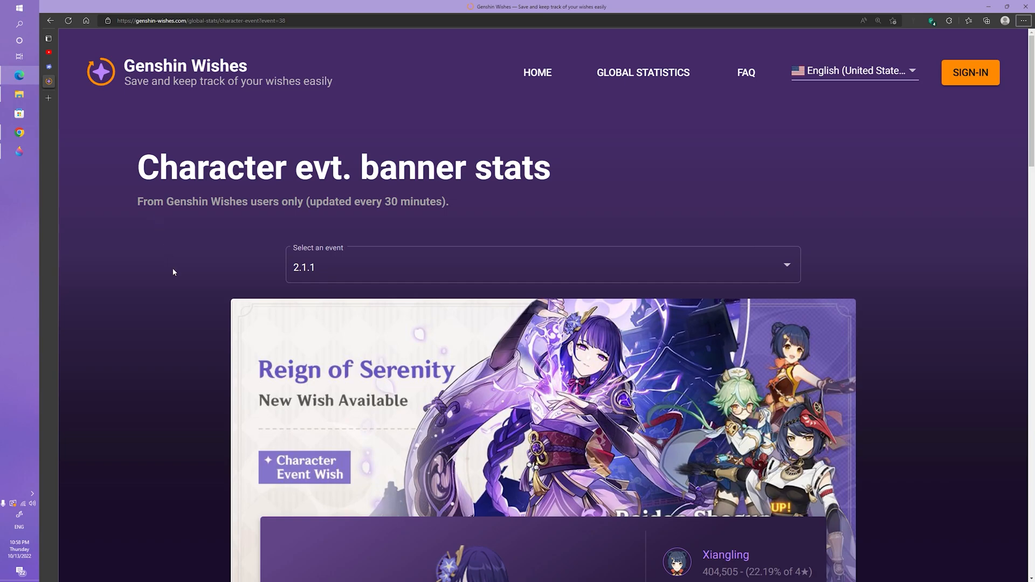
scroll(down, 3)
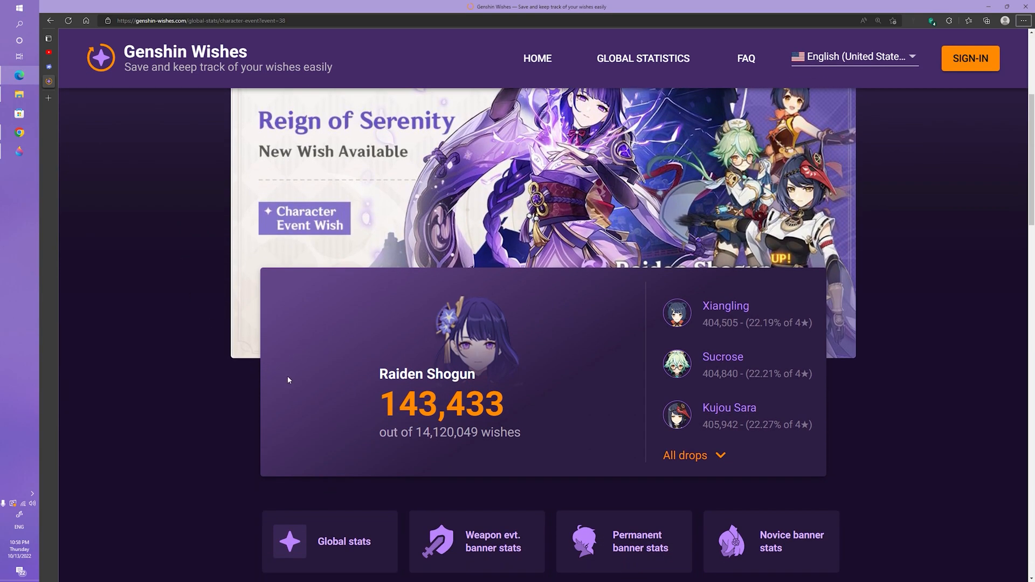
mouse_move(349, 409)
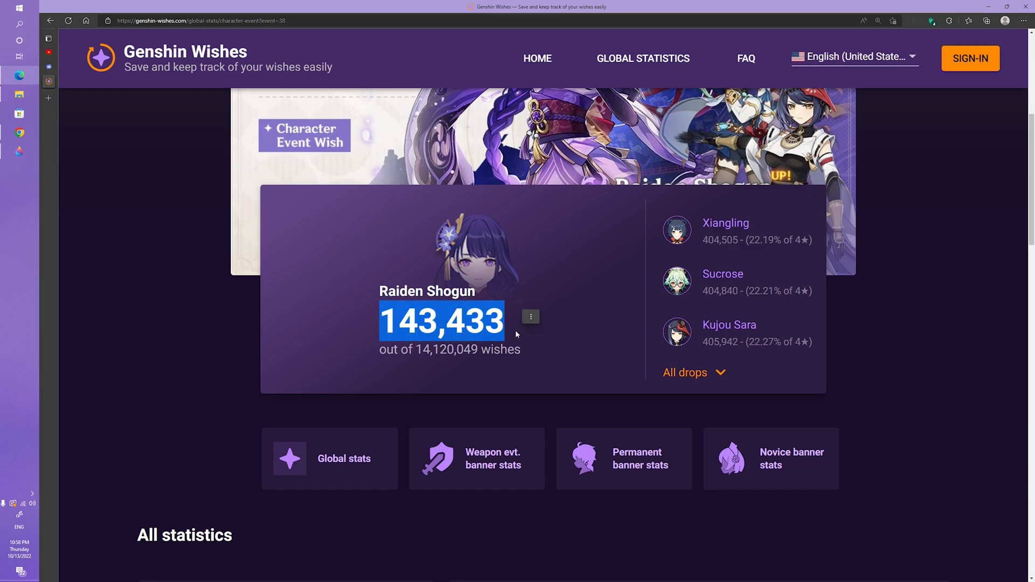
click(489, 301)
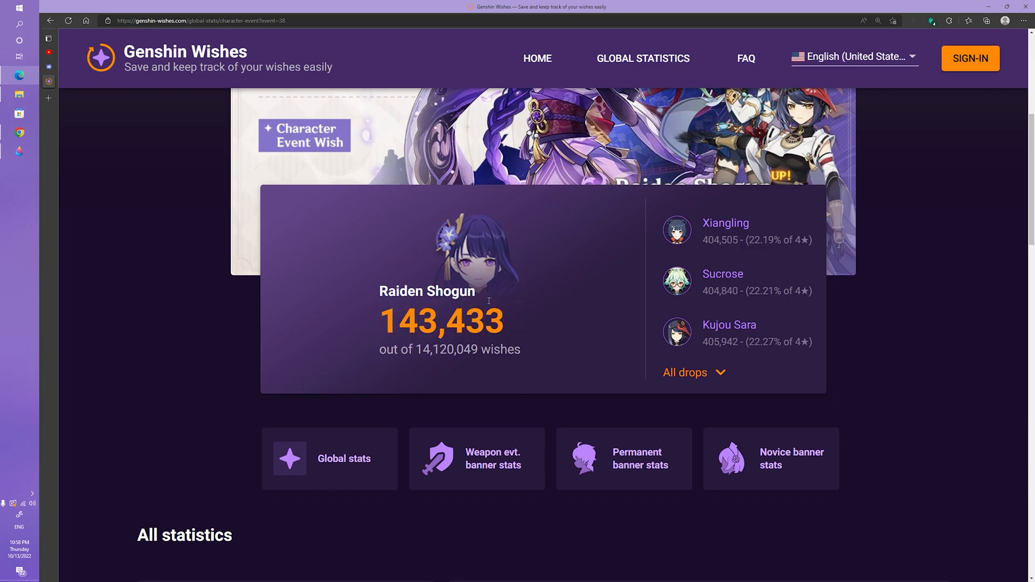
scroll(down, 3)
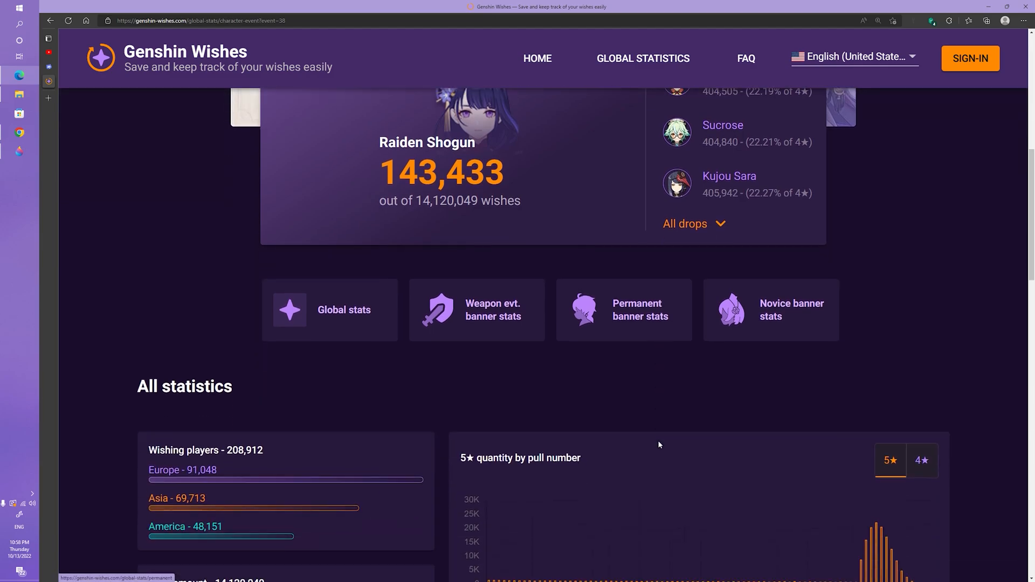
scroll(down, 3)
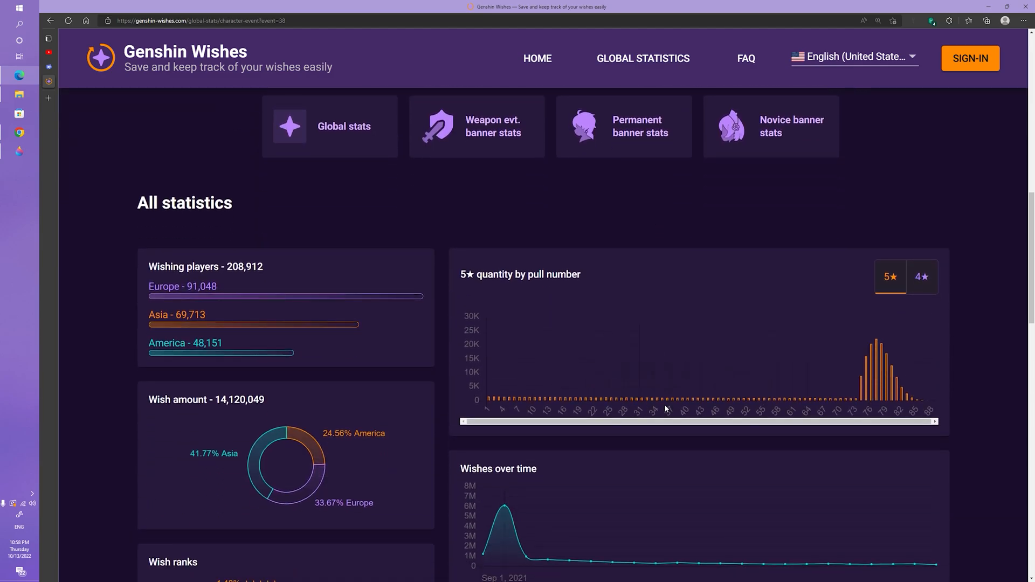
scroll(down, 3)
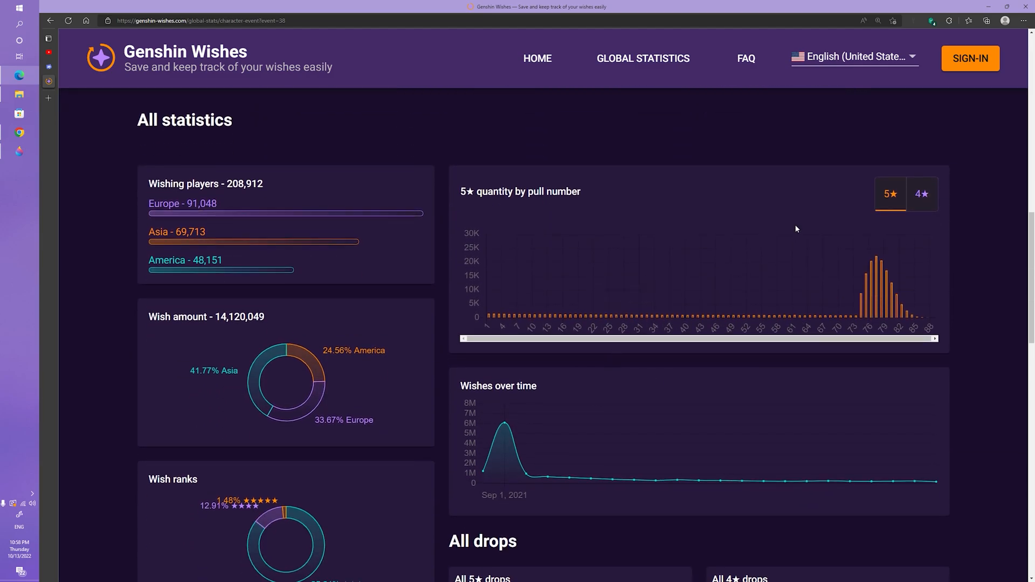
mouse_move(556, 206)
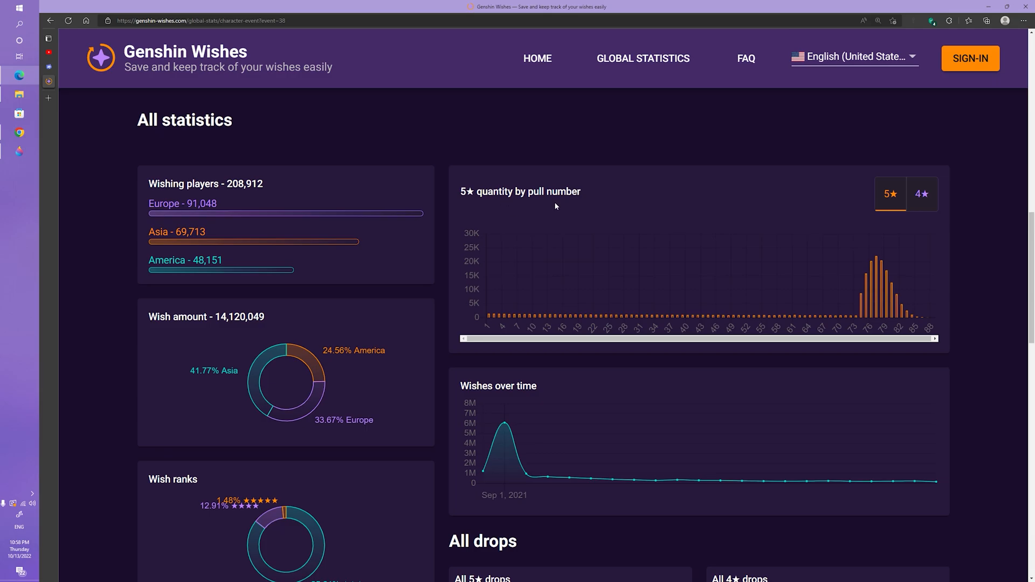
mouse_move(538, 341)
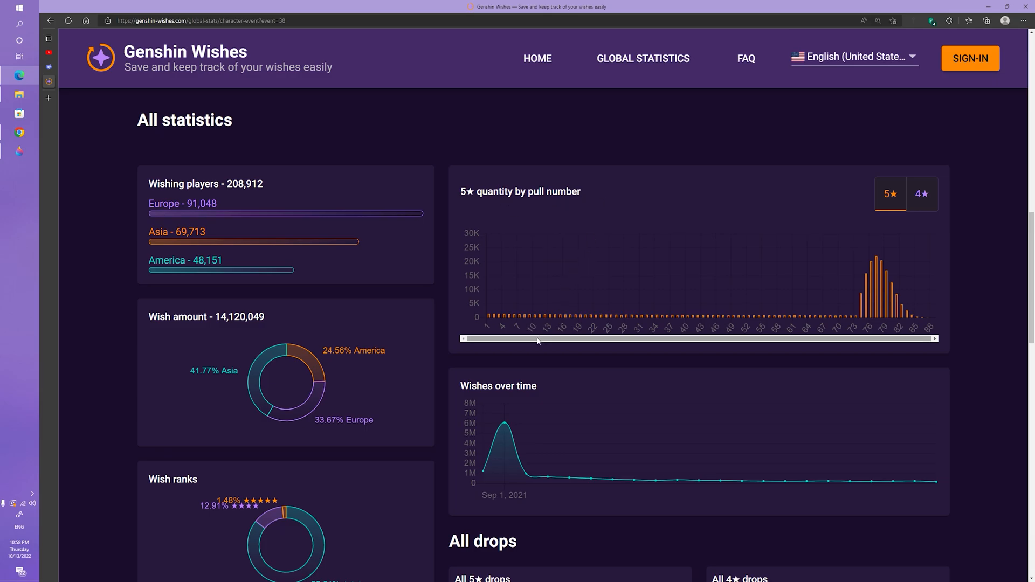
mouse_move(536, 330)
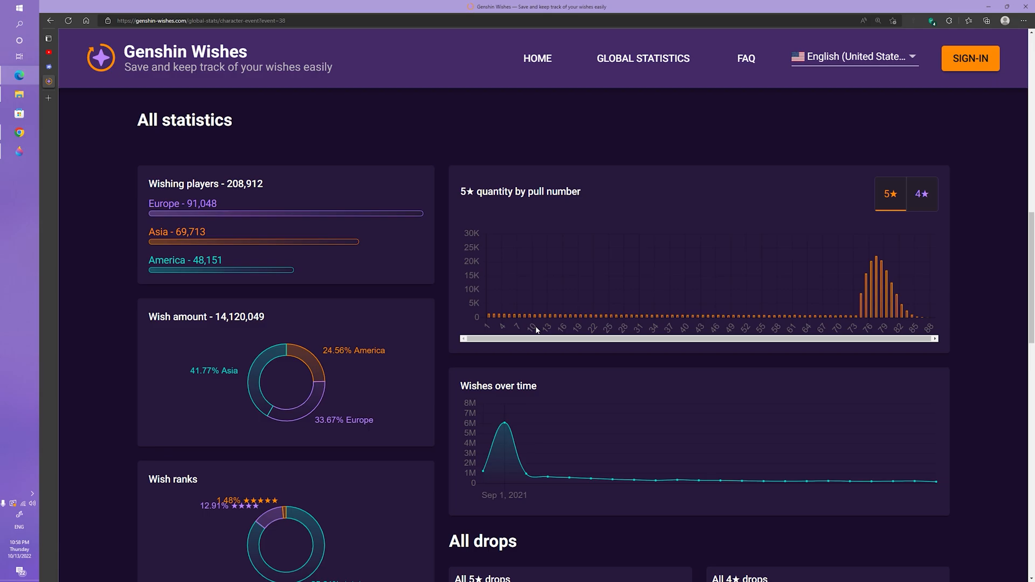
mouse_move(536, 332)
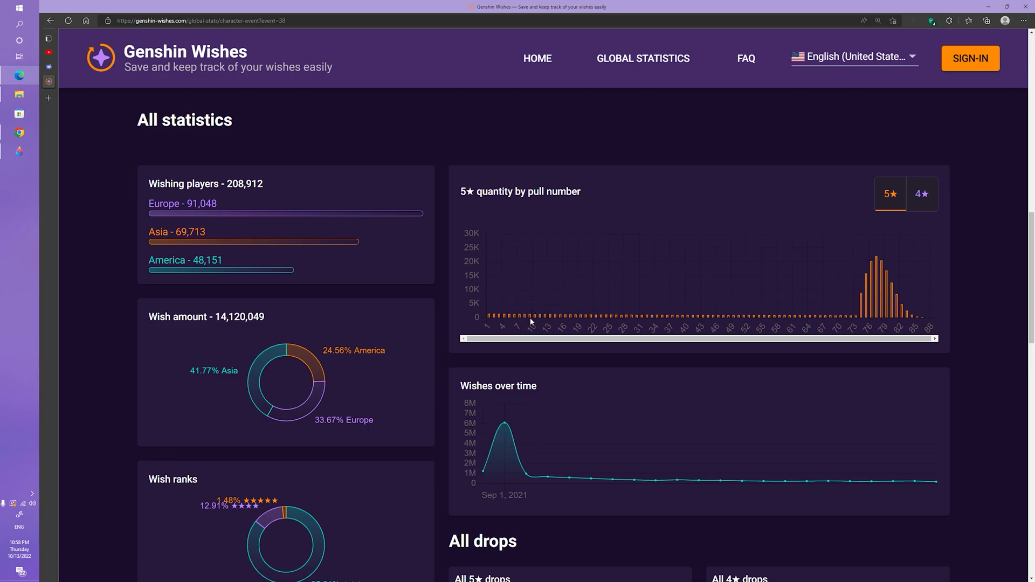
mouse_move(535, 319)
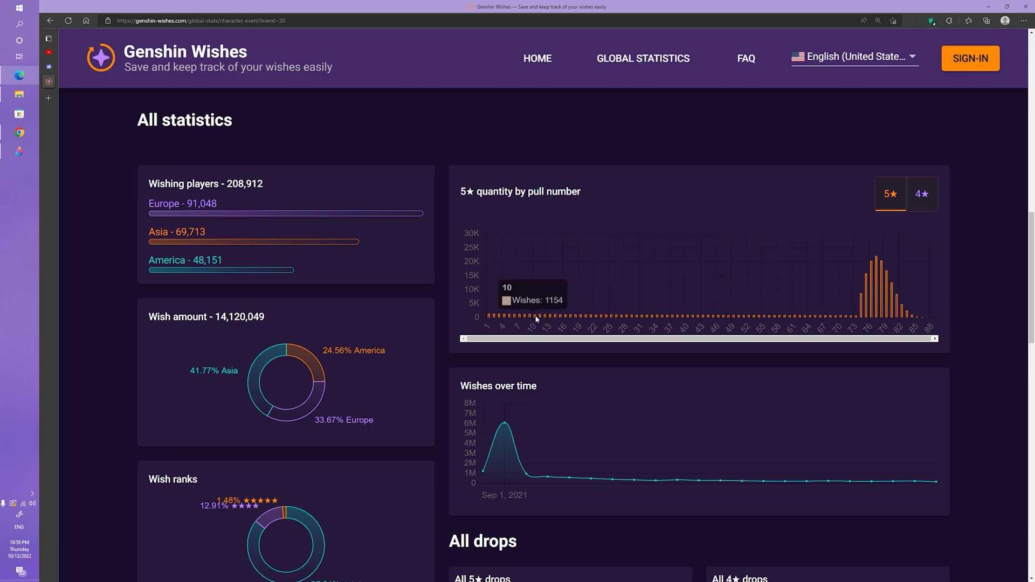
mouse_move(535, 321)
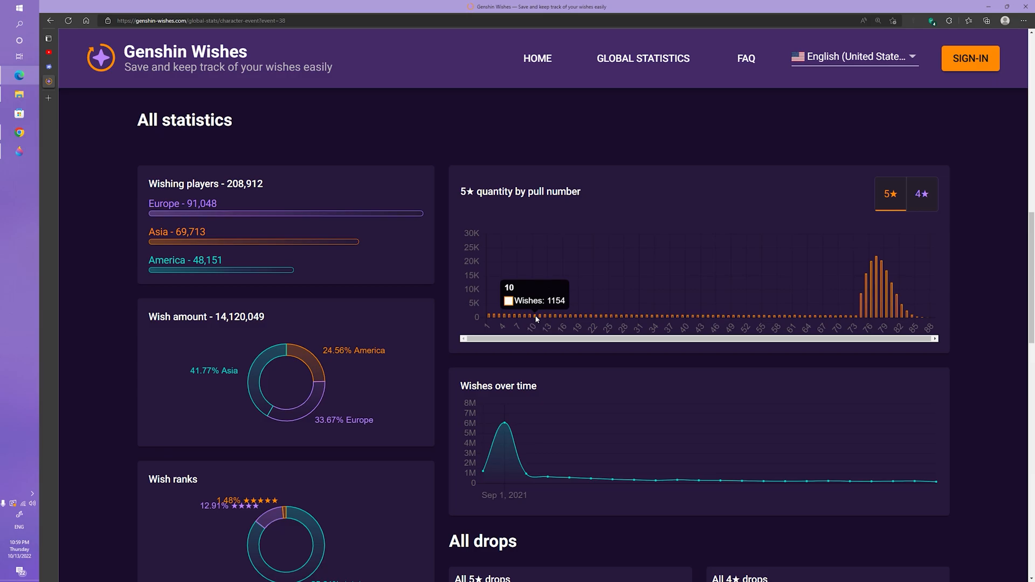
mouse_move(535, 319)
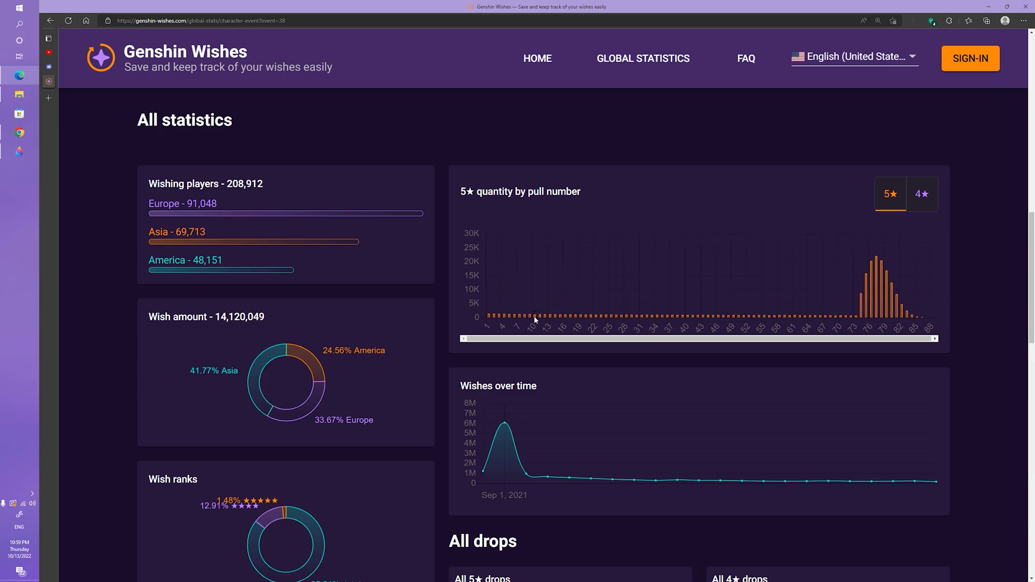
mouse_move(518, 335)
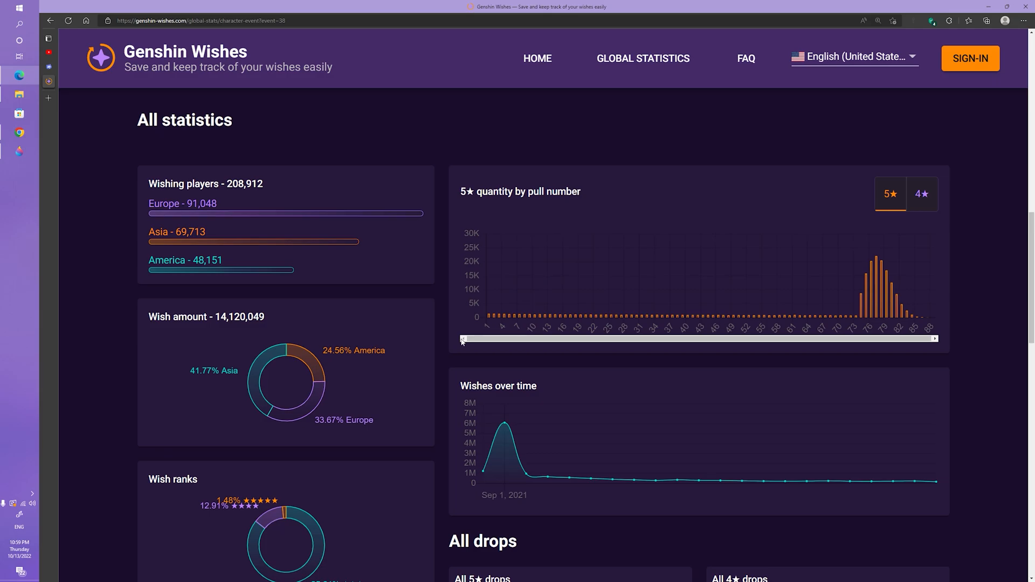
mouse_move(532, 330)
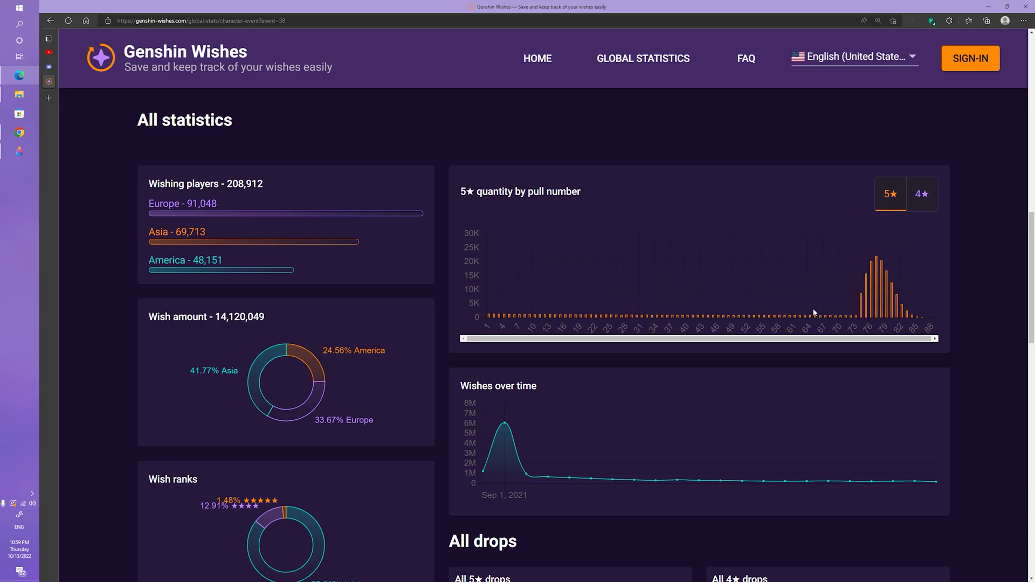
mouse_move(861, 320)
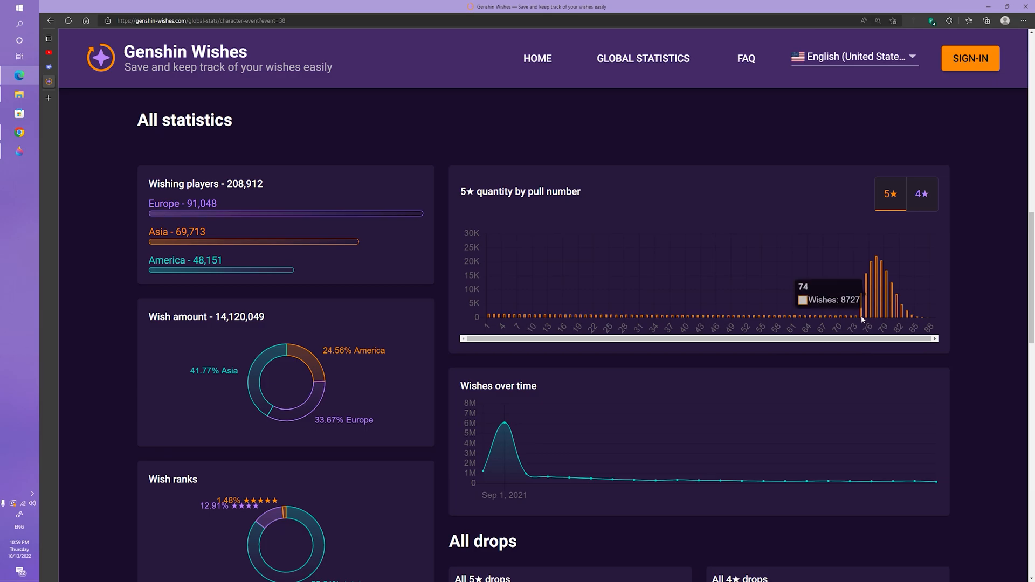
mouse_move(908, 322)
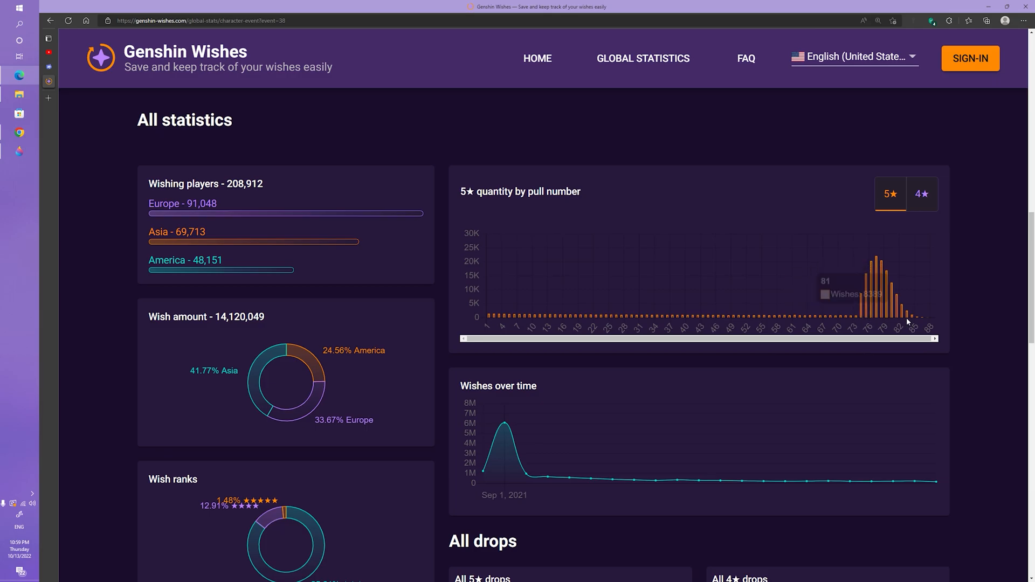
mouse_move(863, 322)
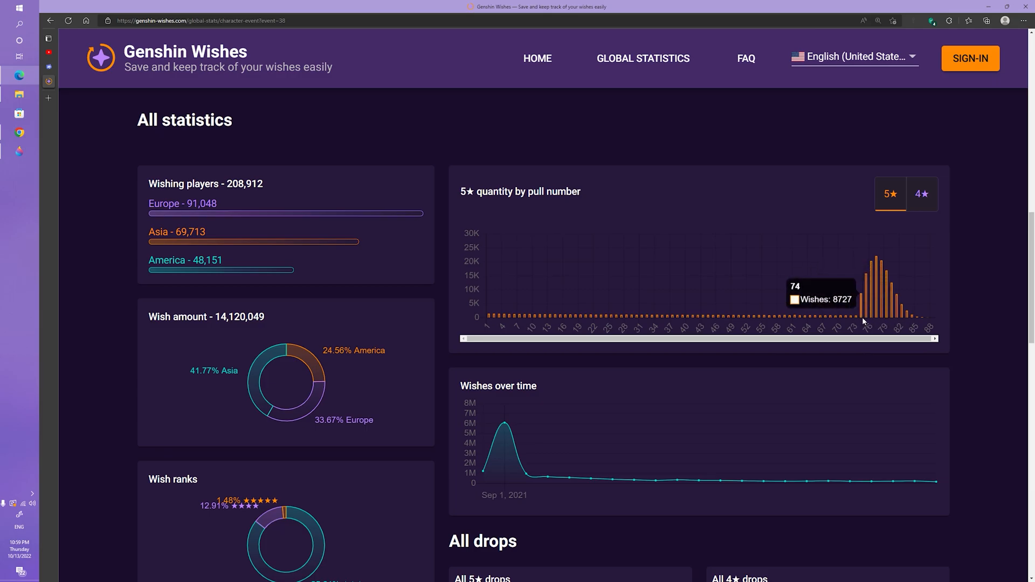
mouse_move(911, 318)
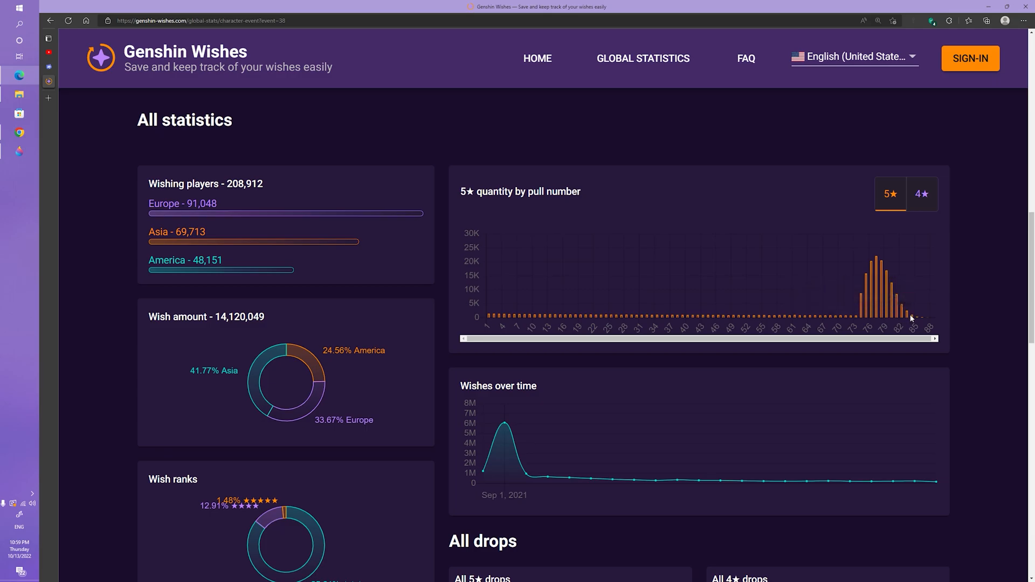
mouse_move(796, 332)
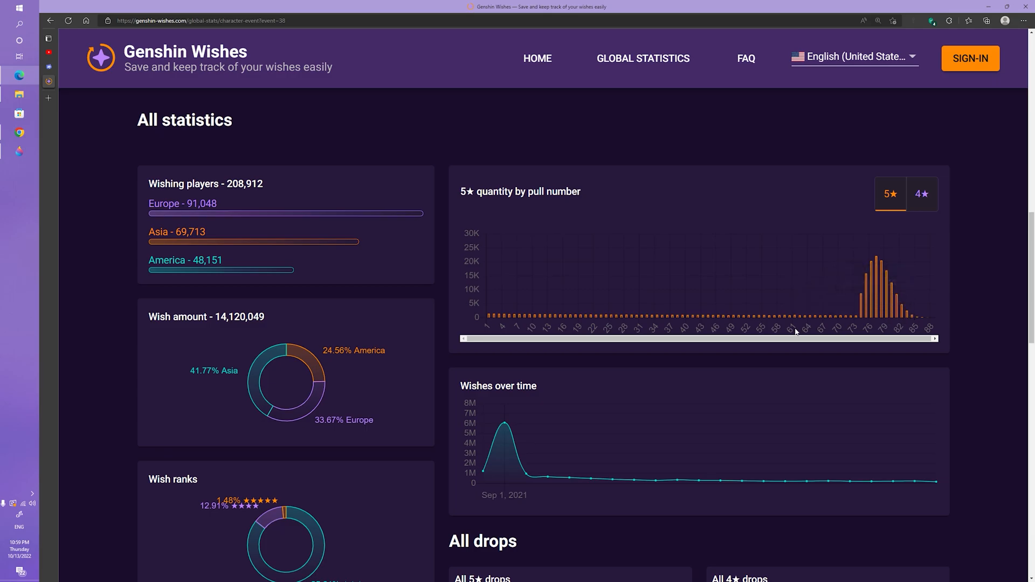
mouse_move(686, 323)
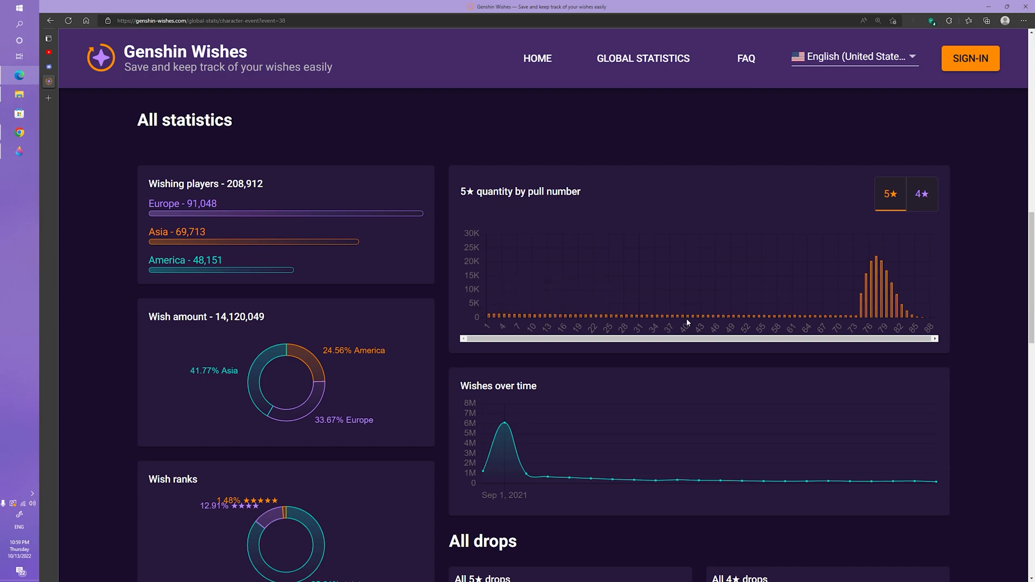
mouse_move(869, 294)
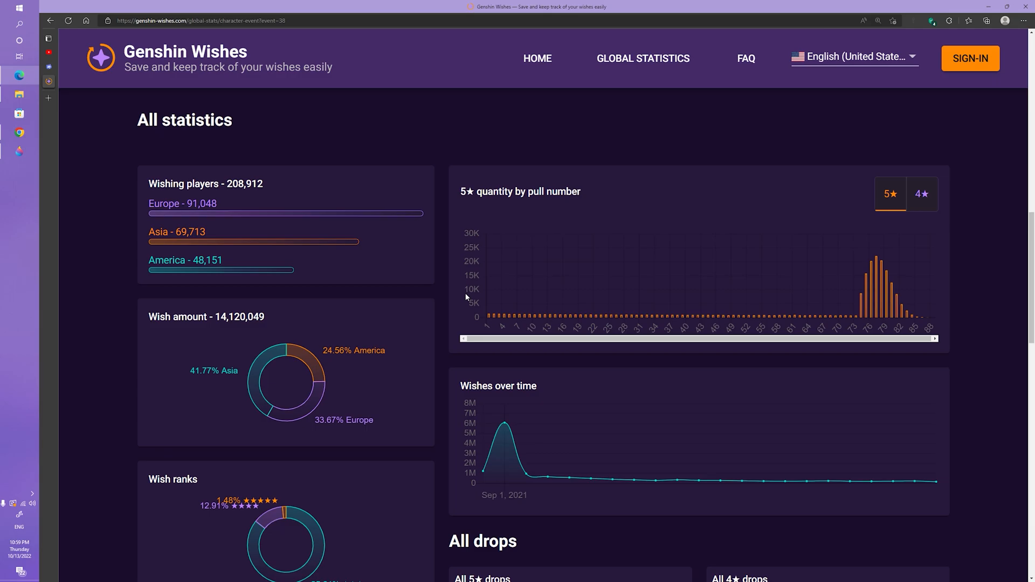
mouse_move(507, 297)
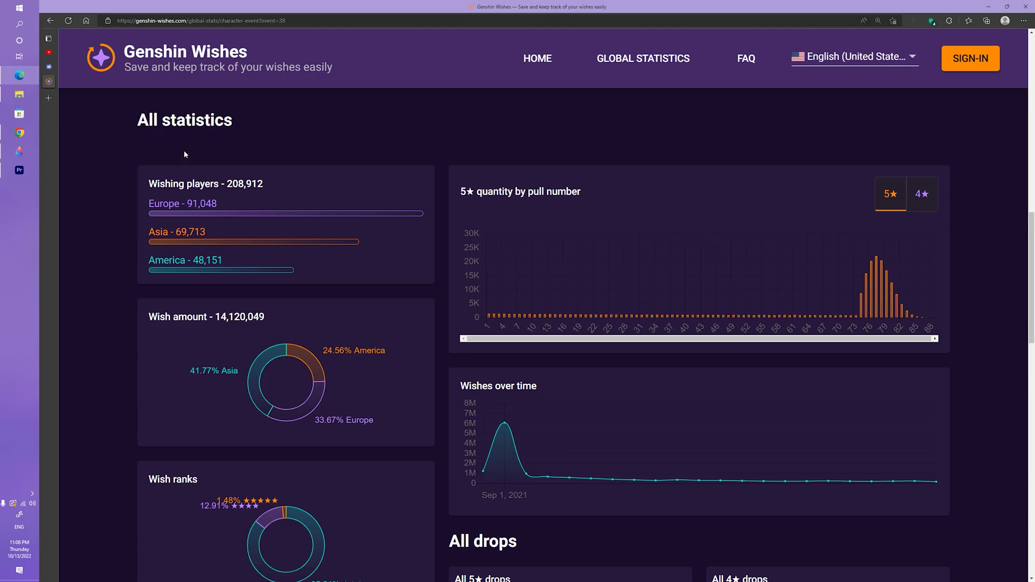
mouse_move(666, 243)
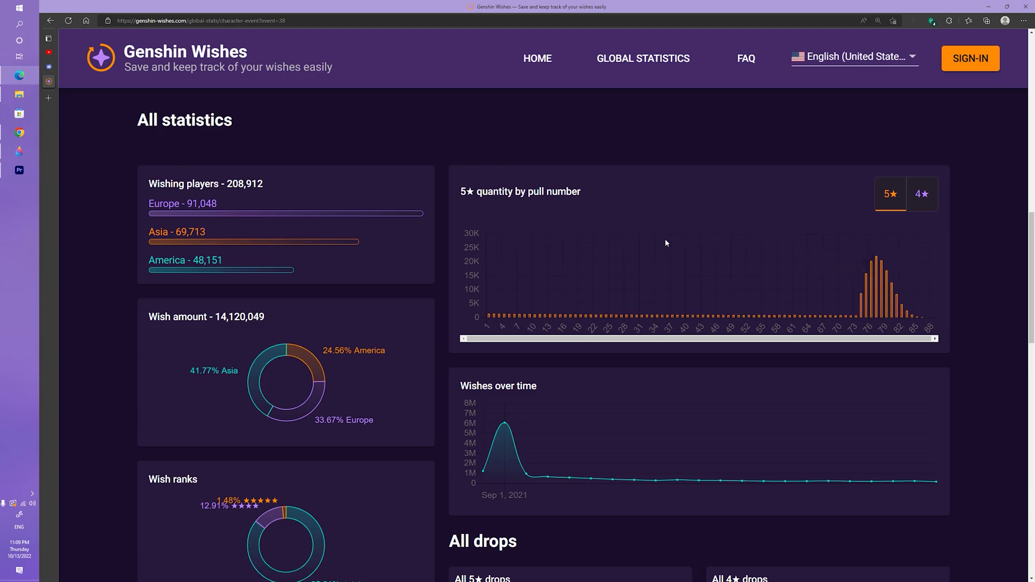
mouse_move(62, 84)
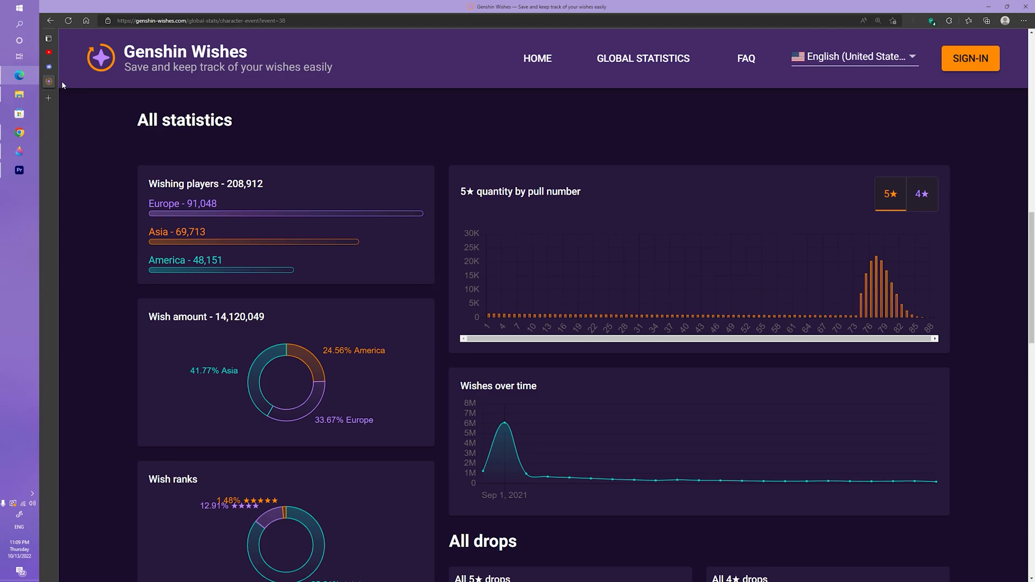
mouse_move(167, 197)
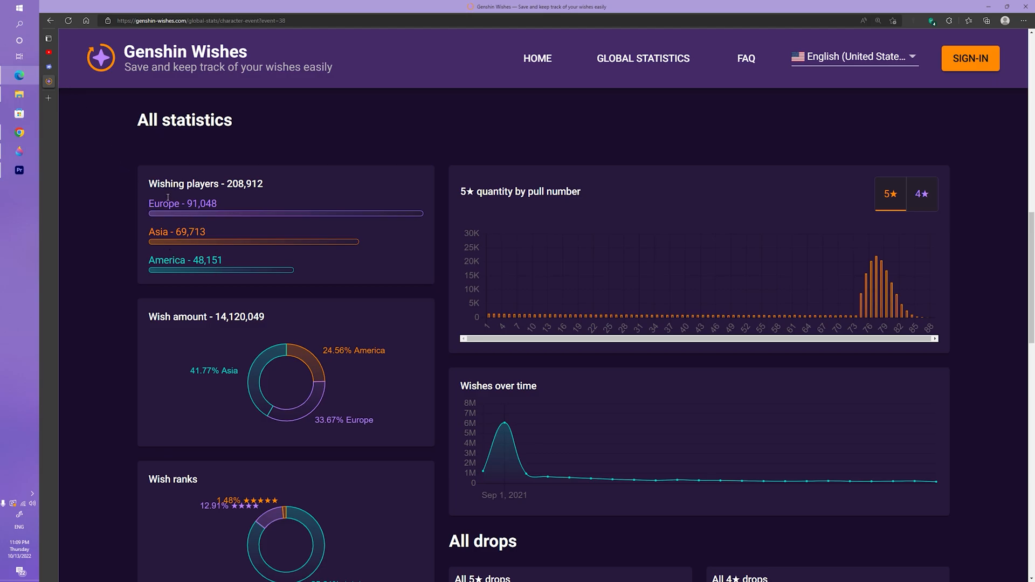
mouse_move(410, 212)
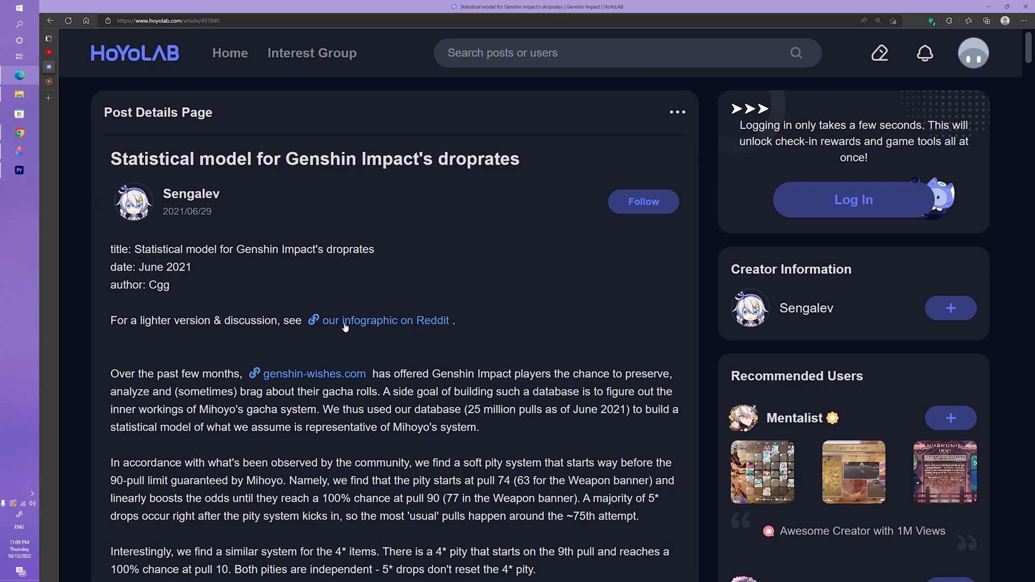
mouse_move(320, 388)
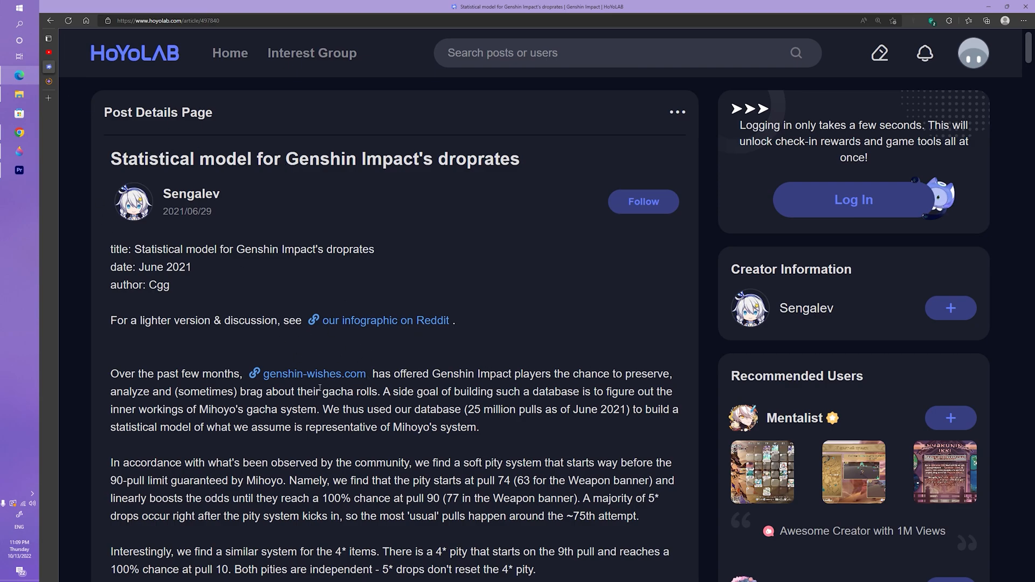
mouse_move(330, 351)
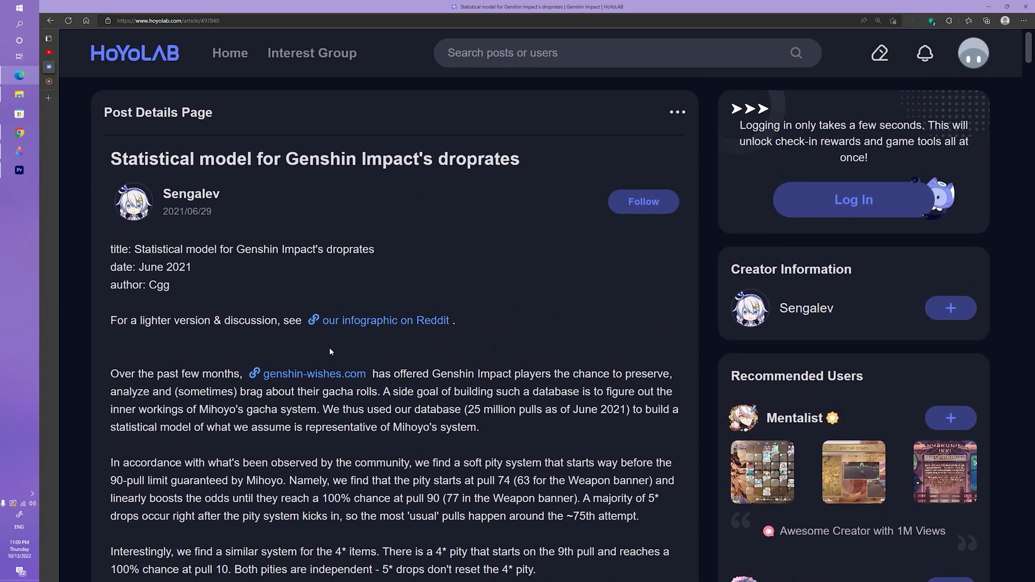
mouse_move(217, 46)
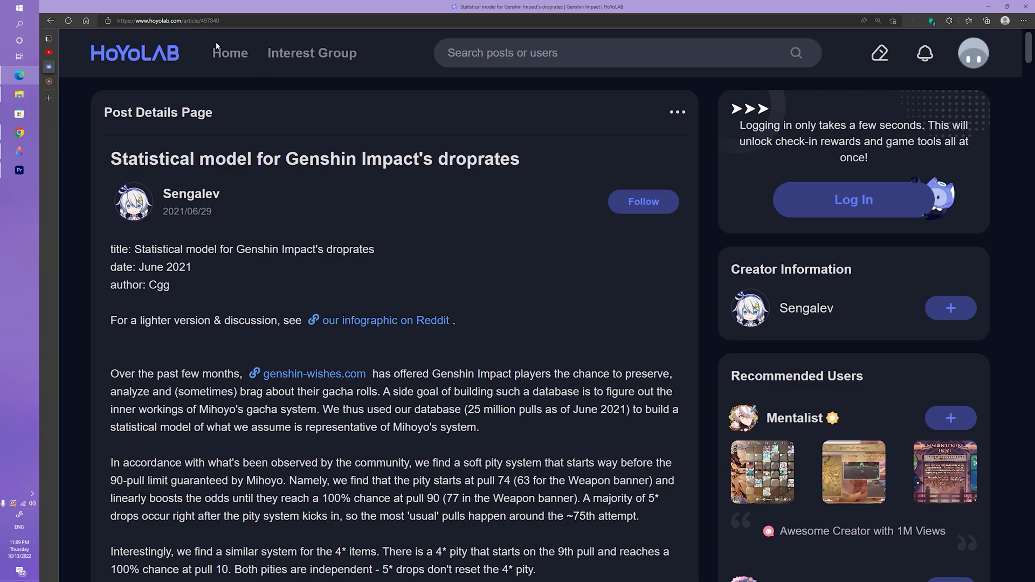
Scroll down the HoYoLAB droprates post past its introduction
scroll(down, 3)
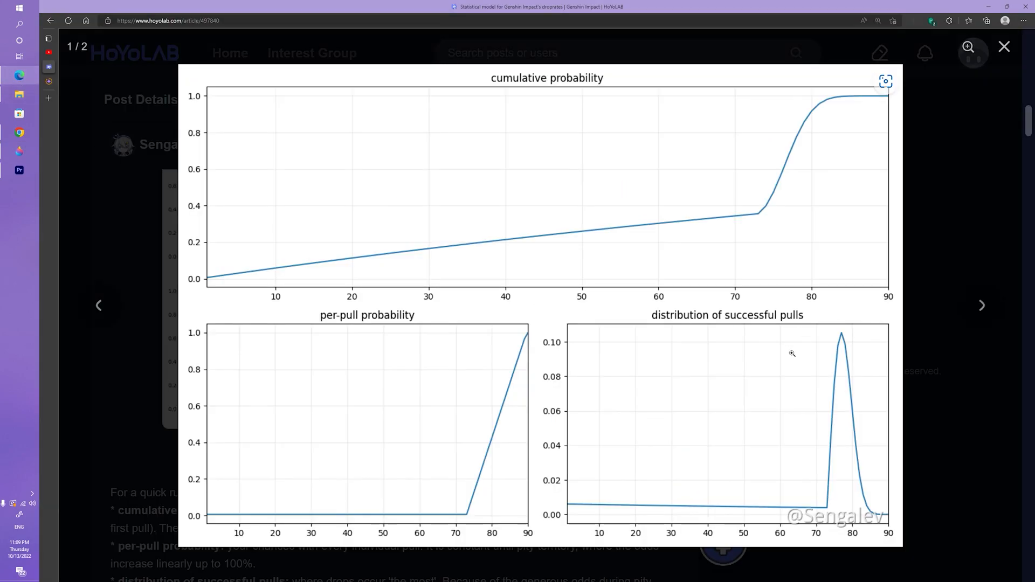
mouse_move(548, 379)
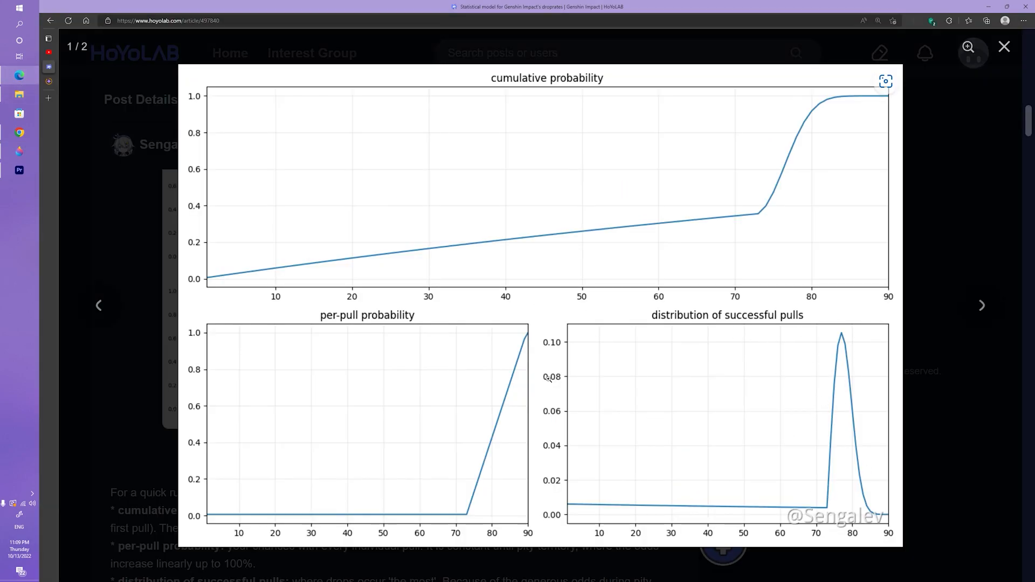
mouse_move(686, 408)
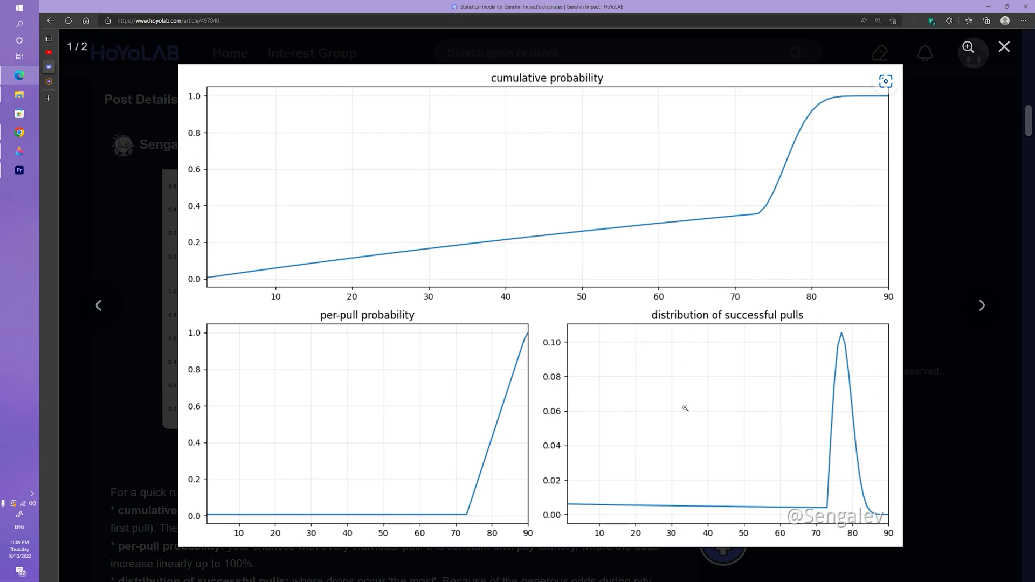
mouse_move(833, 510)
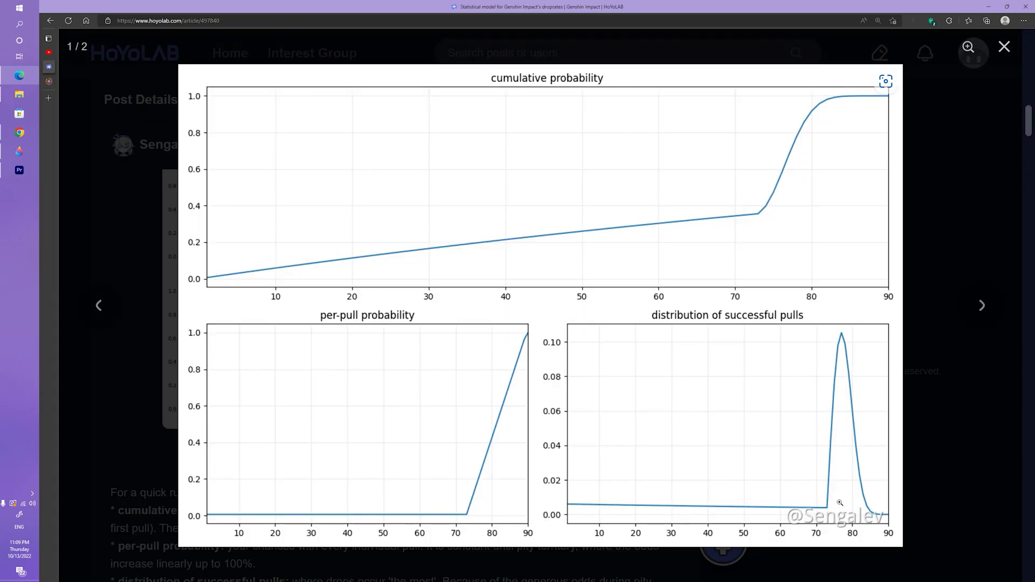
mouse_move(828, 508)
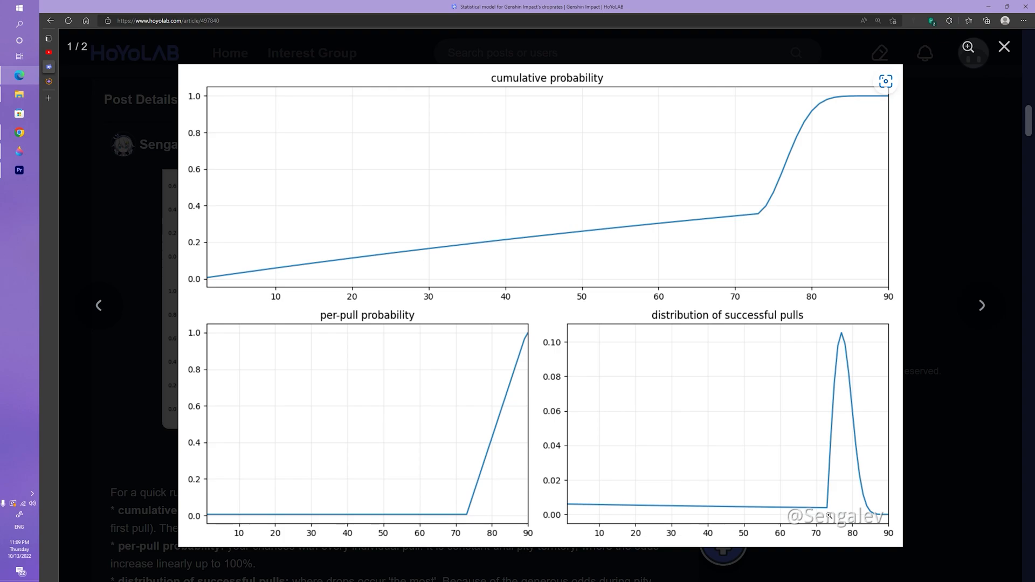
mouse_move(828, 512)
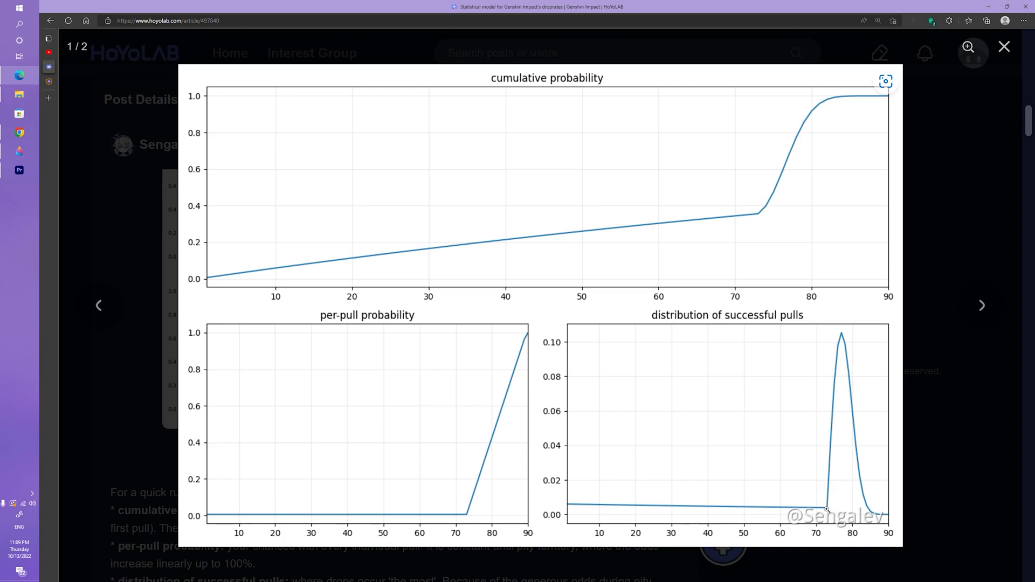
mouse_move(800, 506)
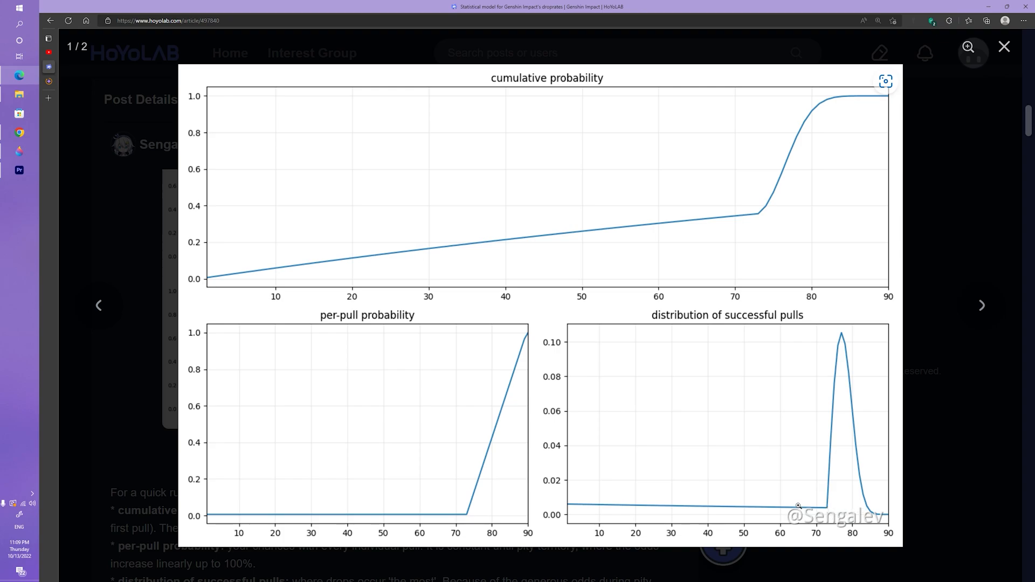
mouse_move(305, 224)
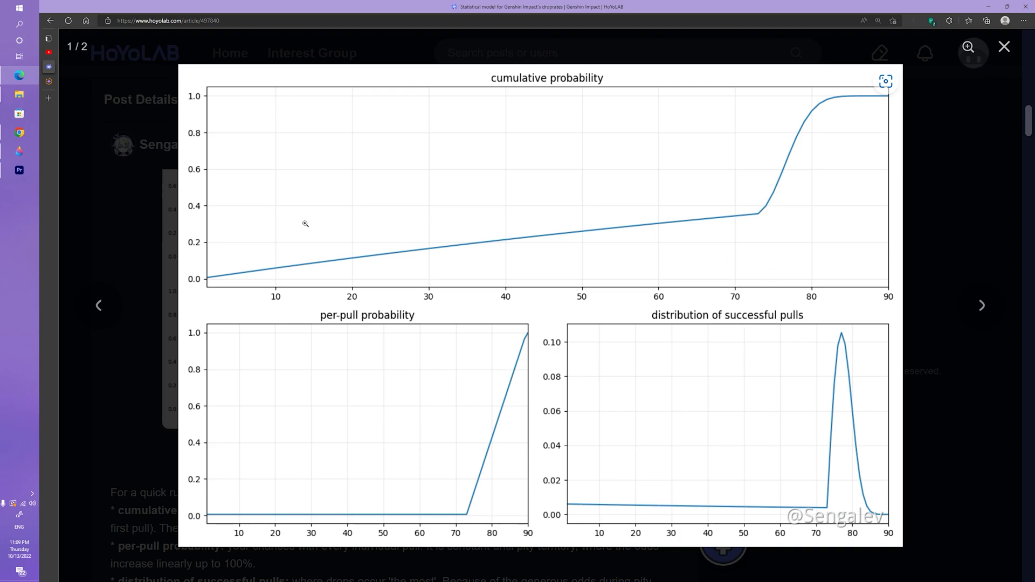
mouse_move(735, 217)
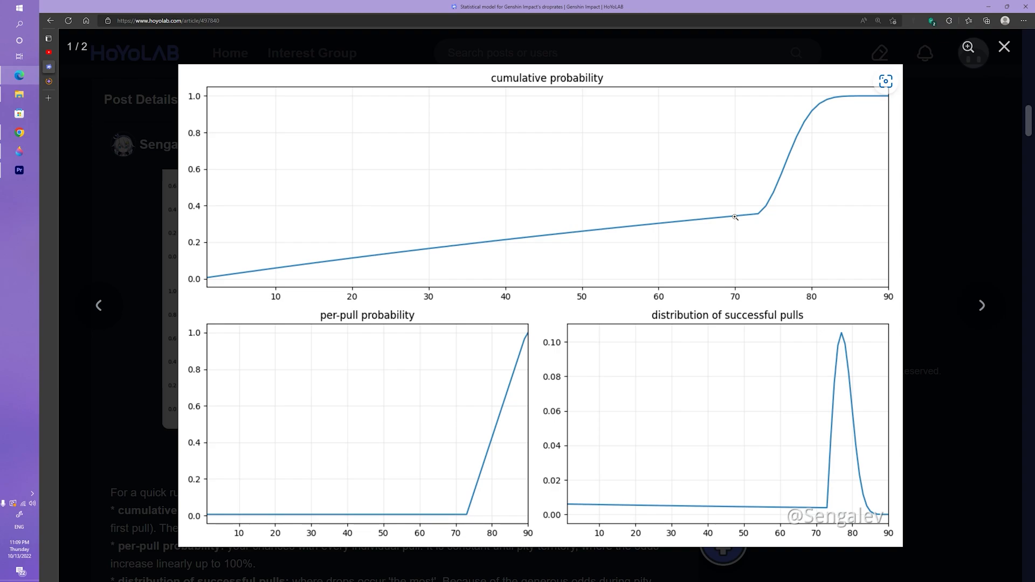
mouse_move(391, 298)
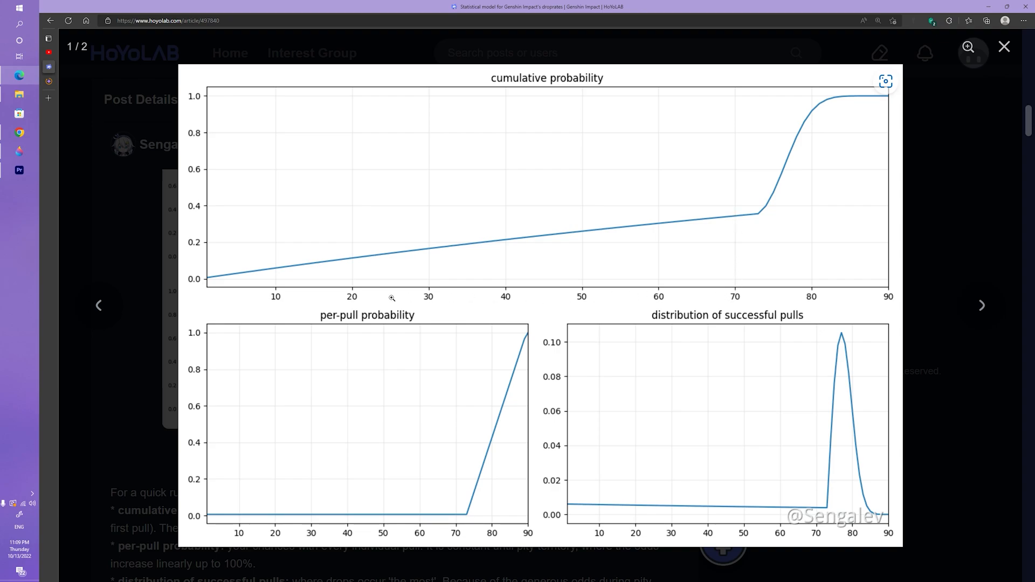
mouse_move(211, 189)
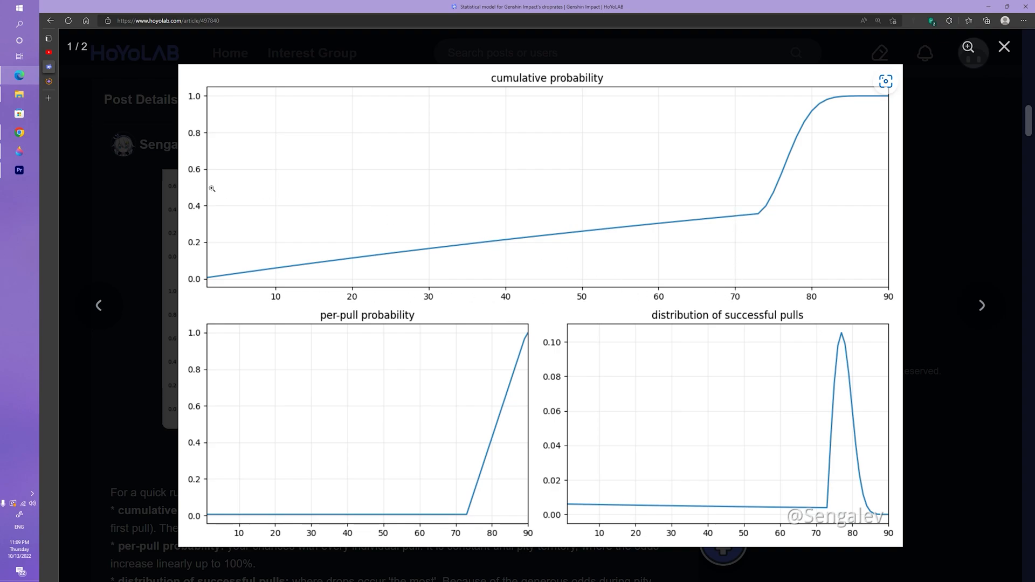
mouse_move(736, 187)
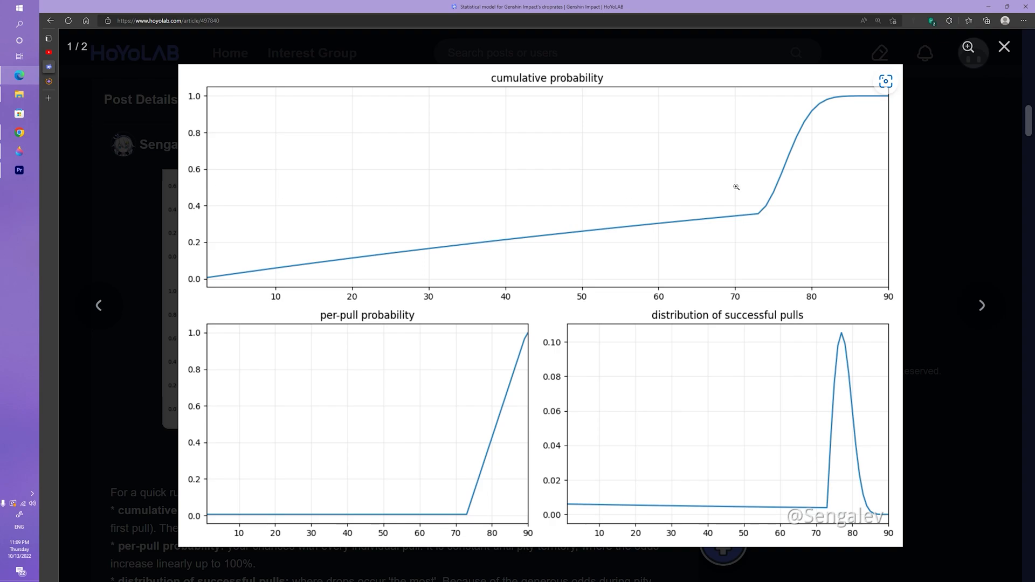
mouse_move(781, 184)
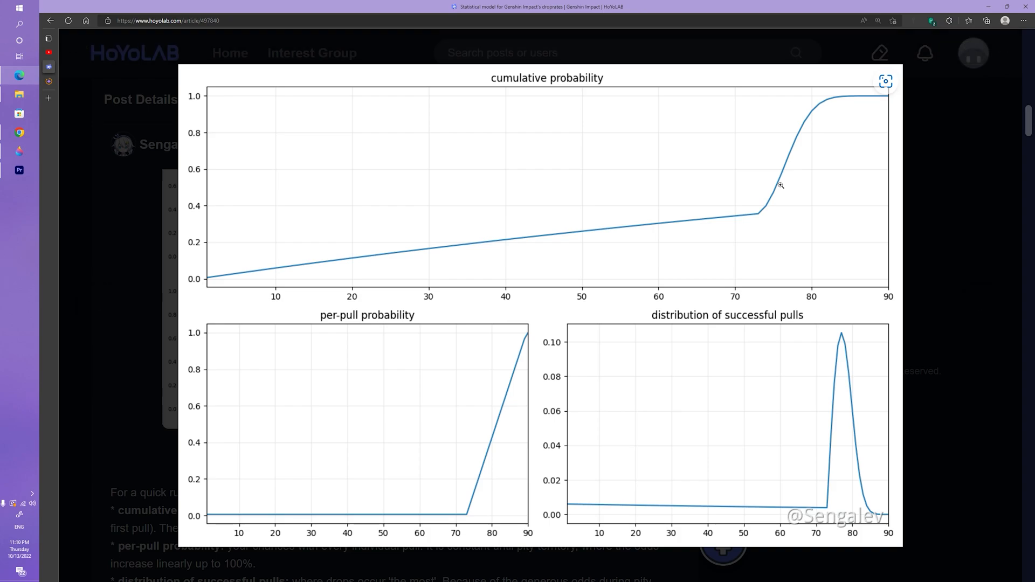
click(885, 80)
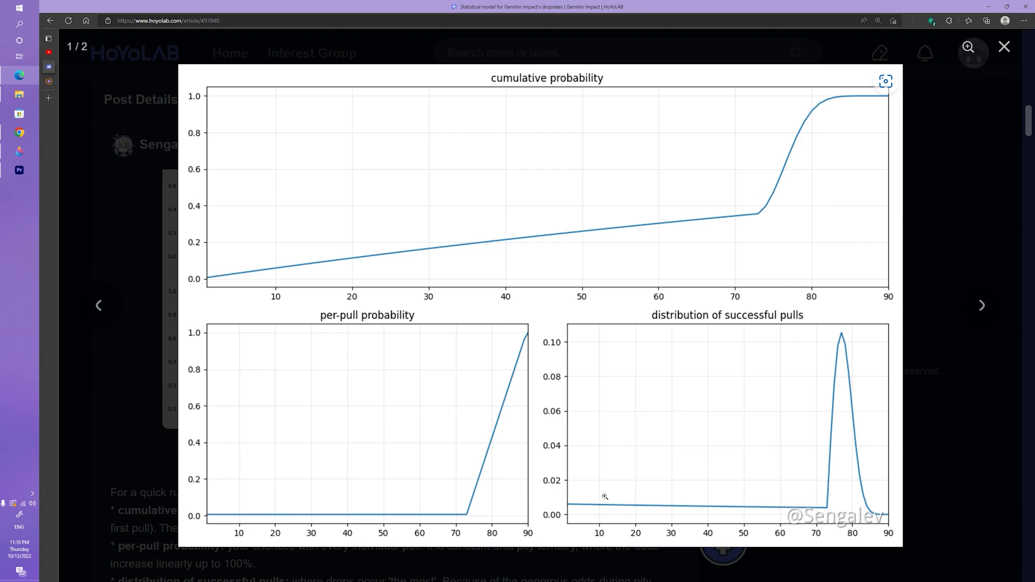
mouse_move(594, 505)
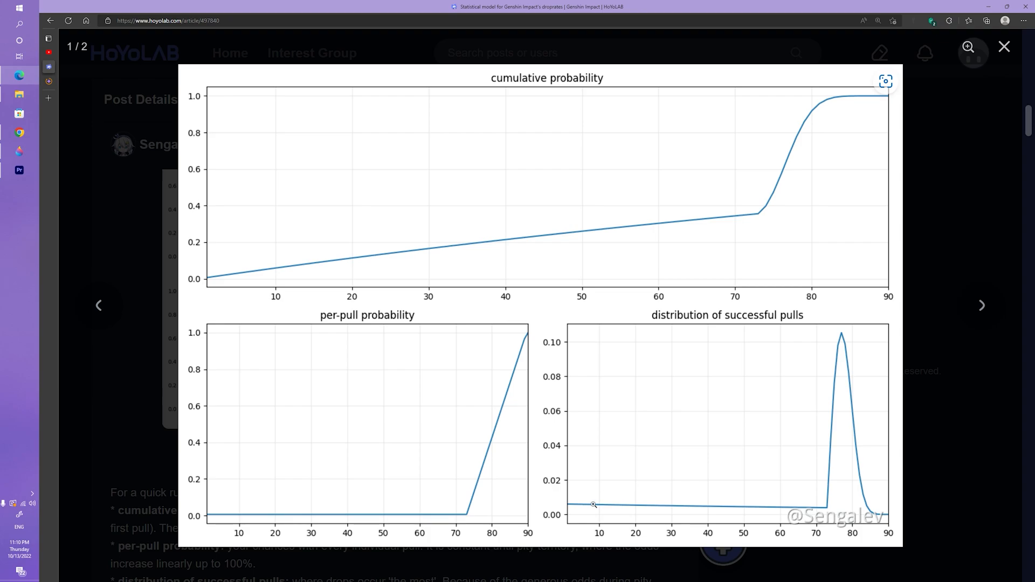
mouse_move(583, 496)
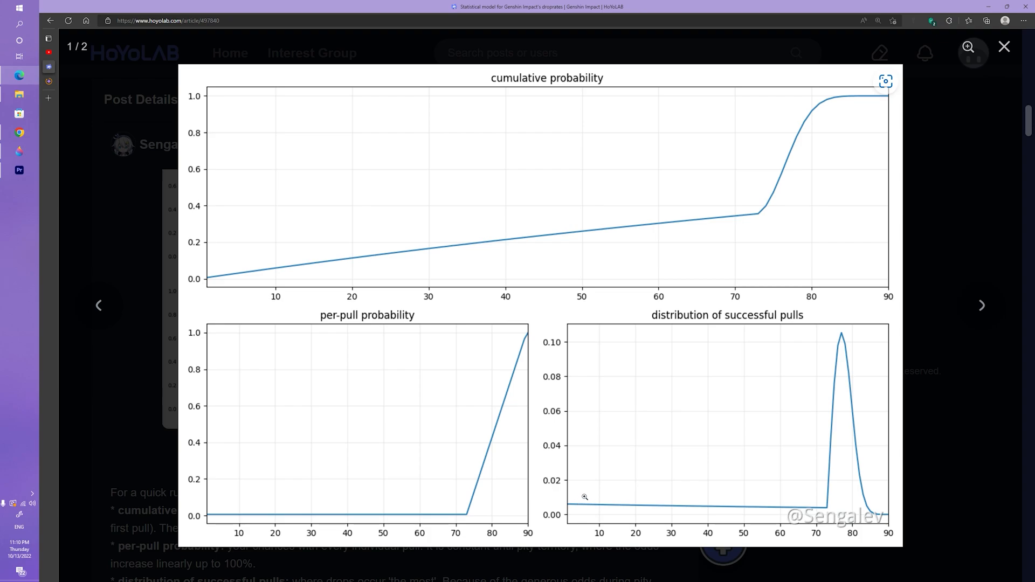
mouse_move(672, 505)
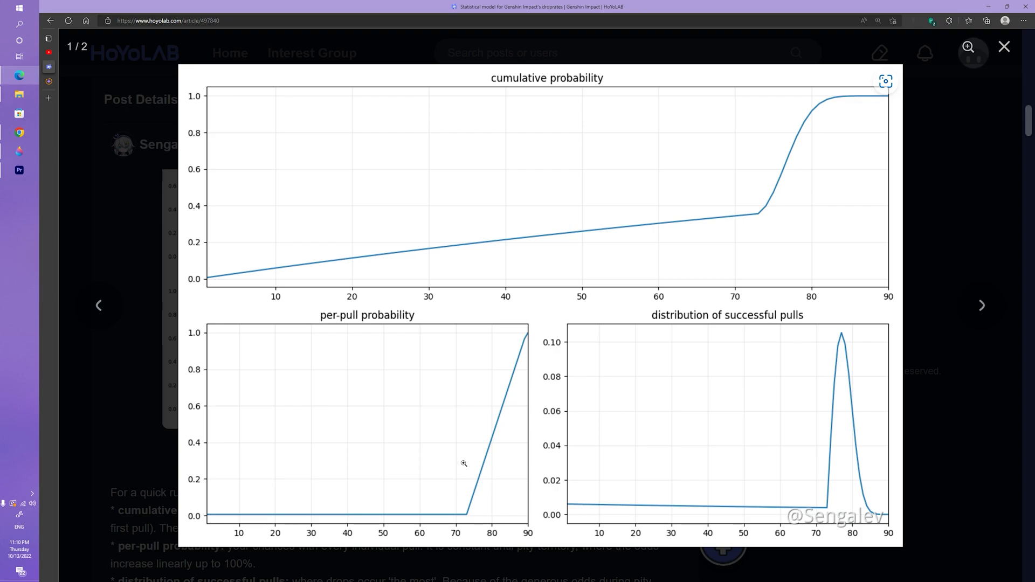
mouse_move(212, 509)
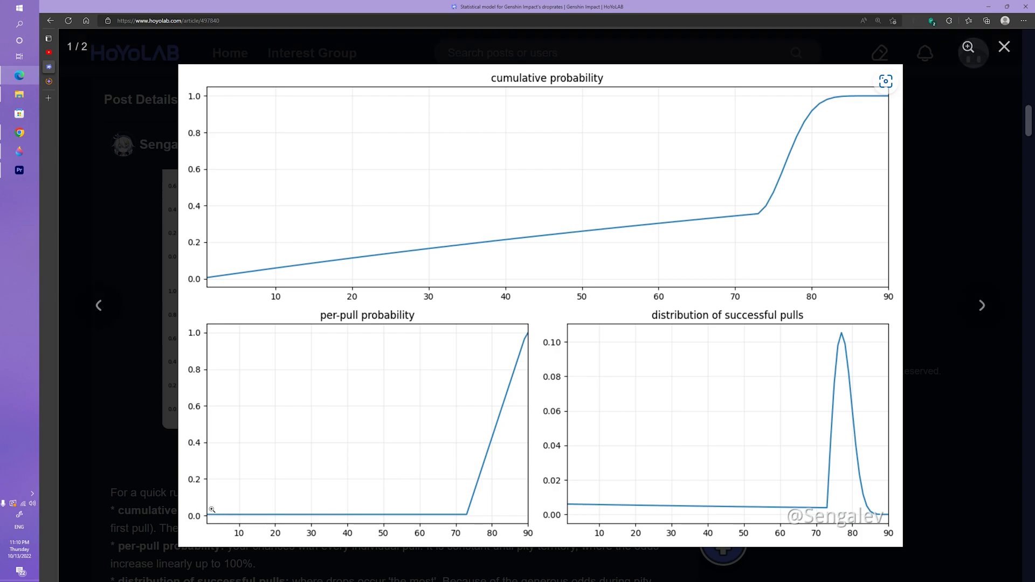
mouse_move(371, 310)
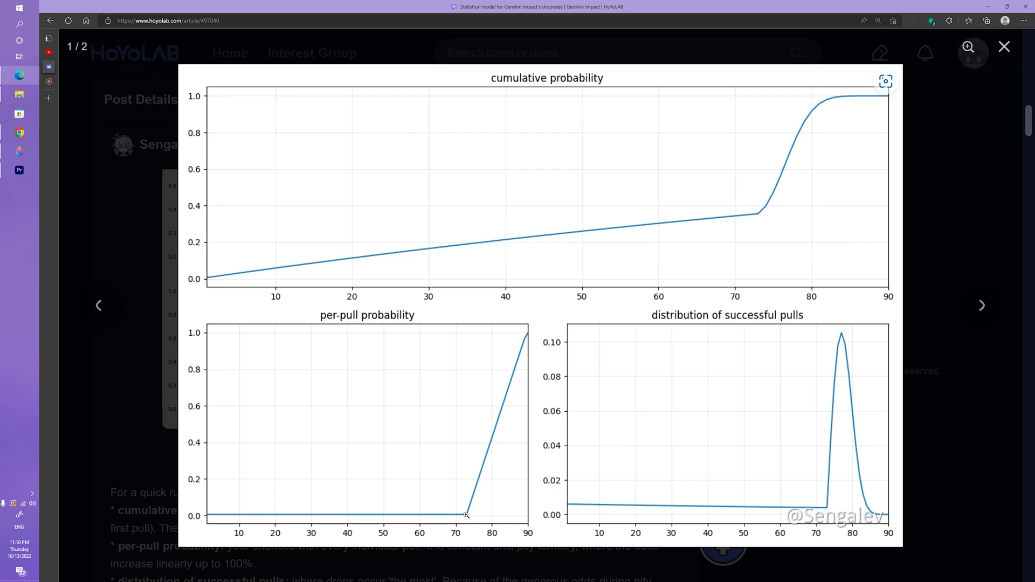
mouse_move(482, 478)
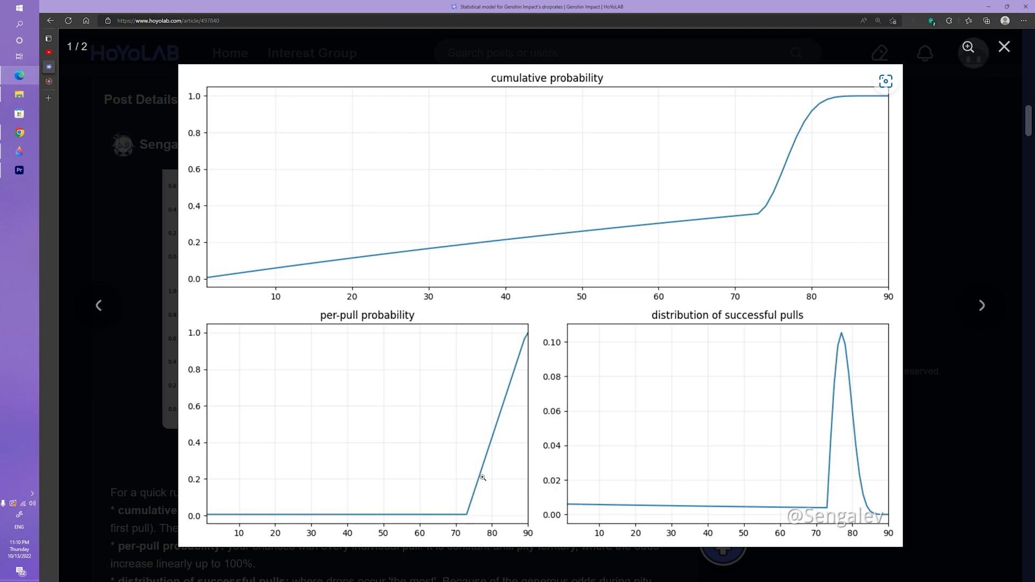
mouse_move(501, 405)
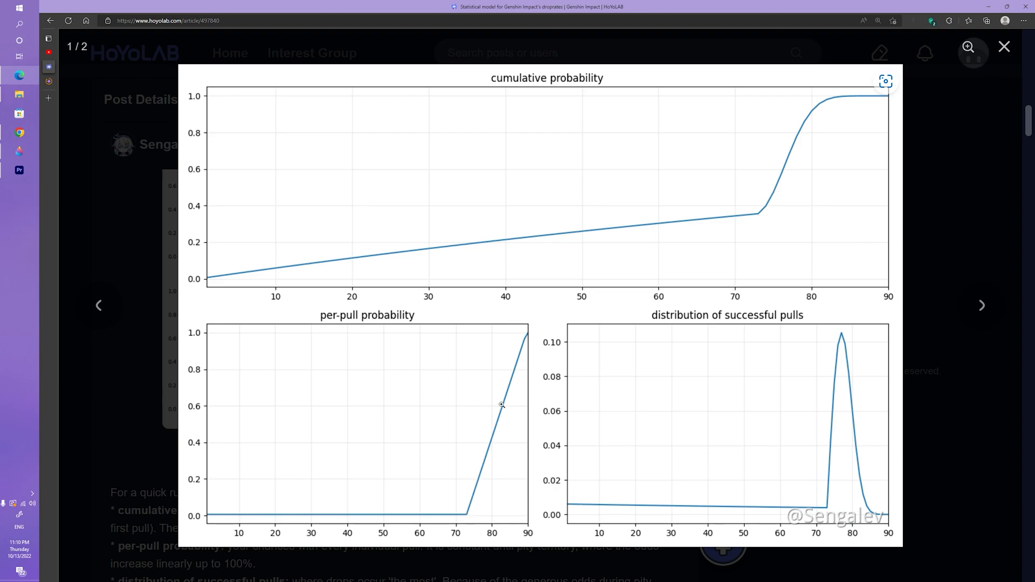
mouse_move(483, 480)
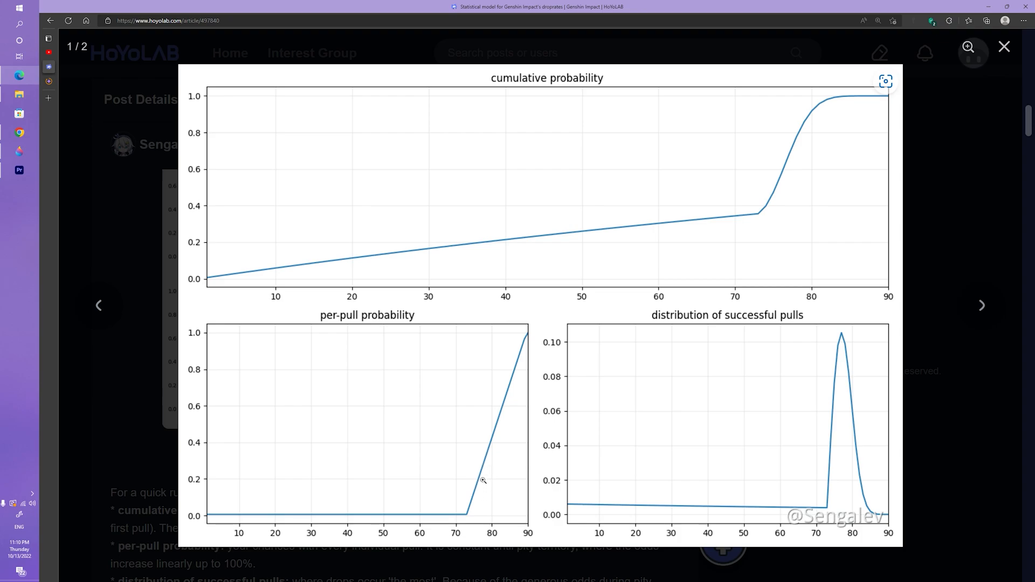
mouse_move(812, 159)
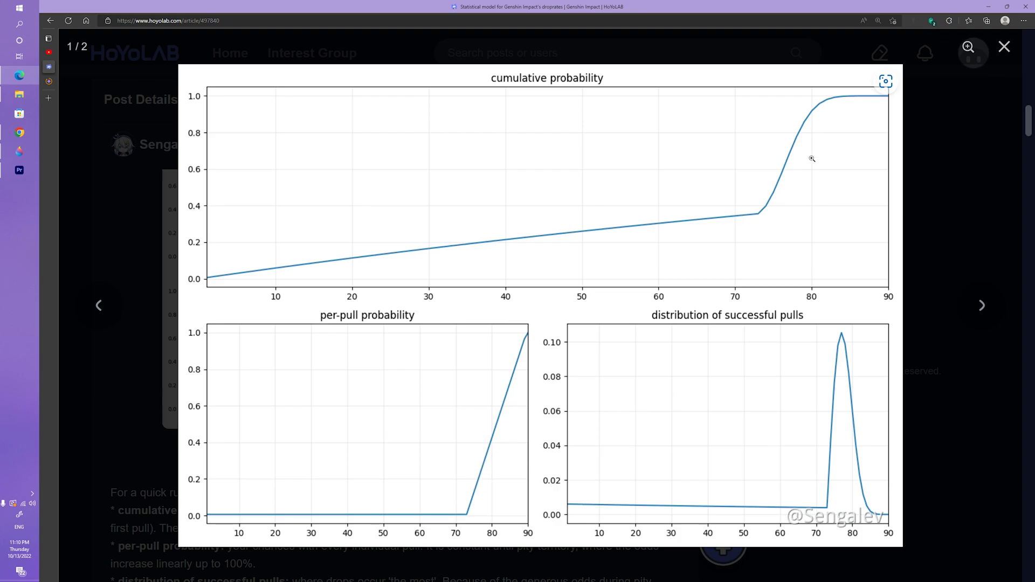
mouse_move(814, 93)
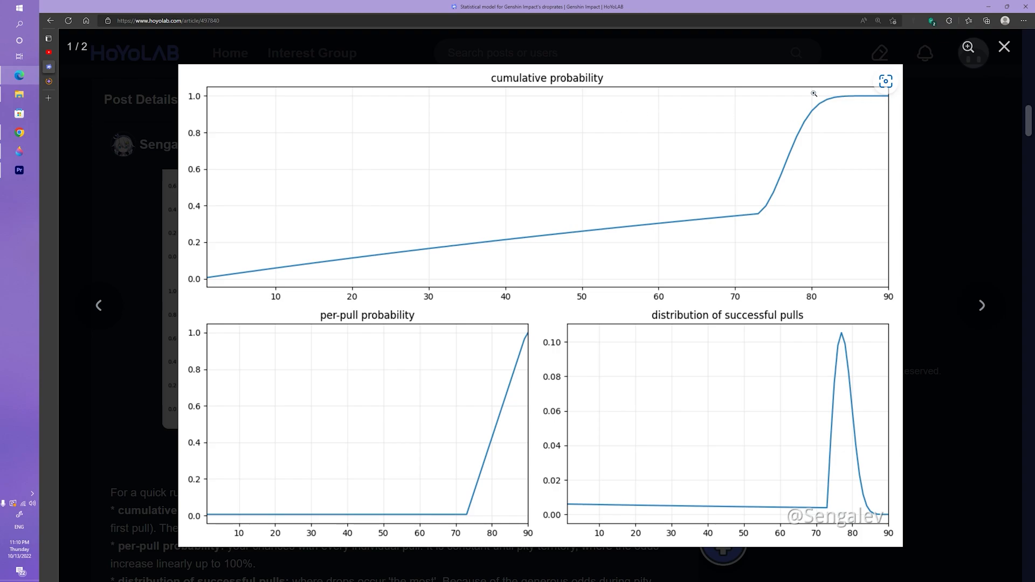
mouse_move(814, 109)
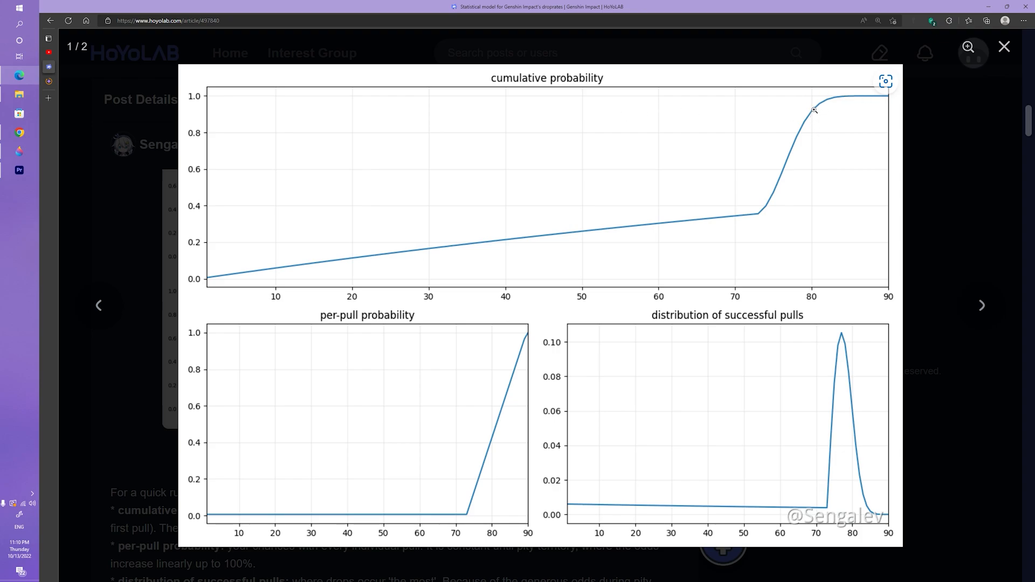
mouse_move(806, 118)
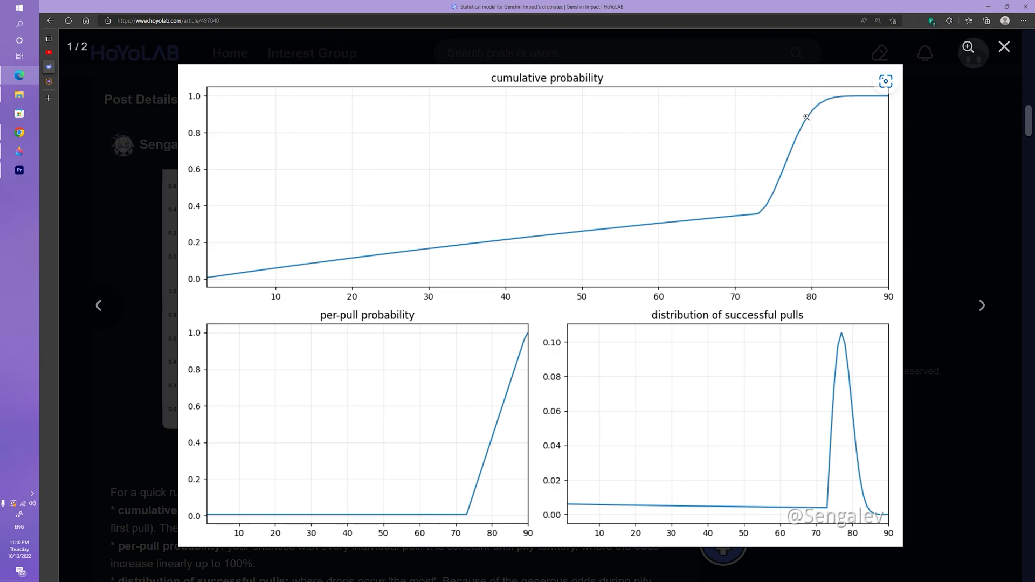
mouse_move(803, 121)
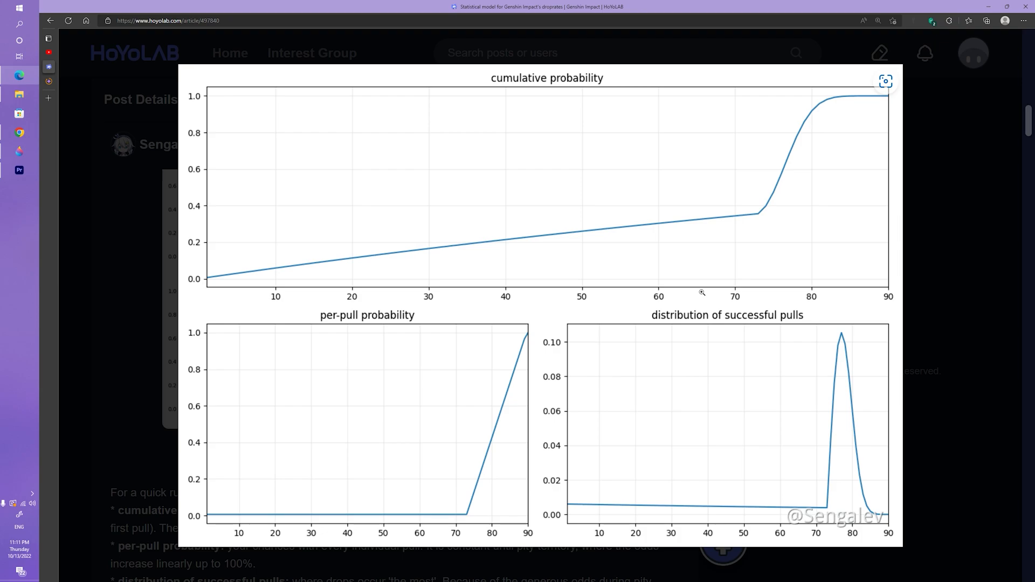
click(885, 80)
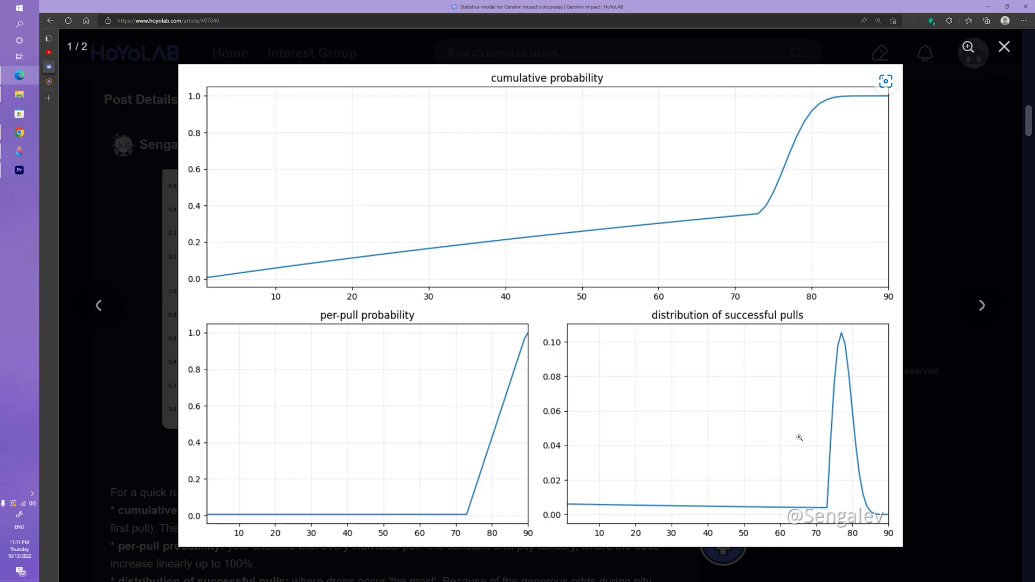
mouse_move(706, 435)
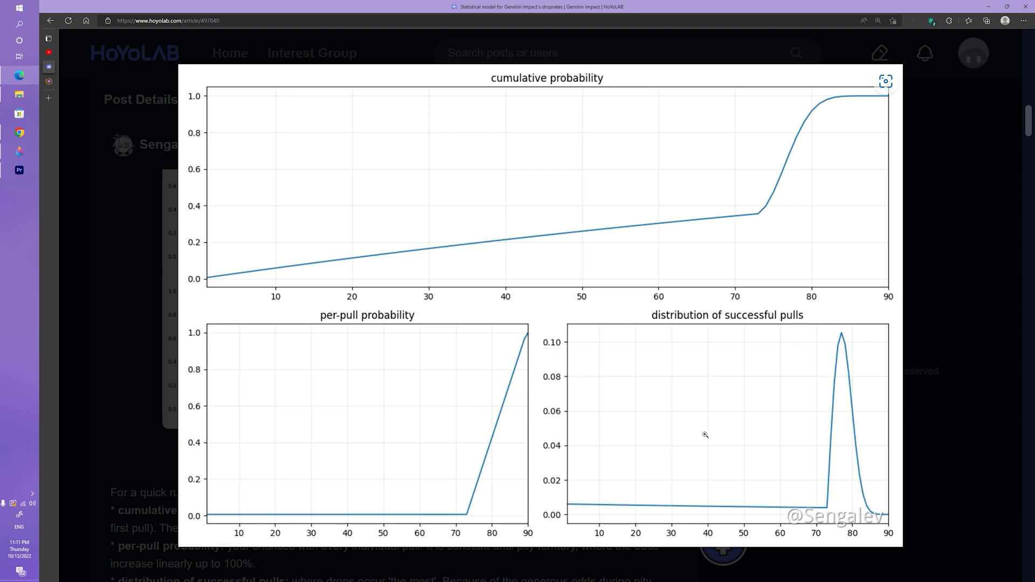
click(886, 81)
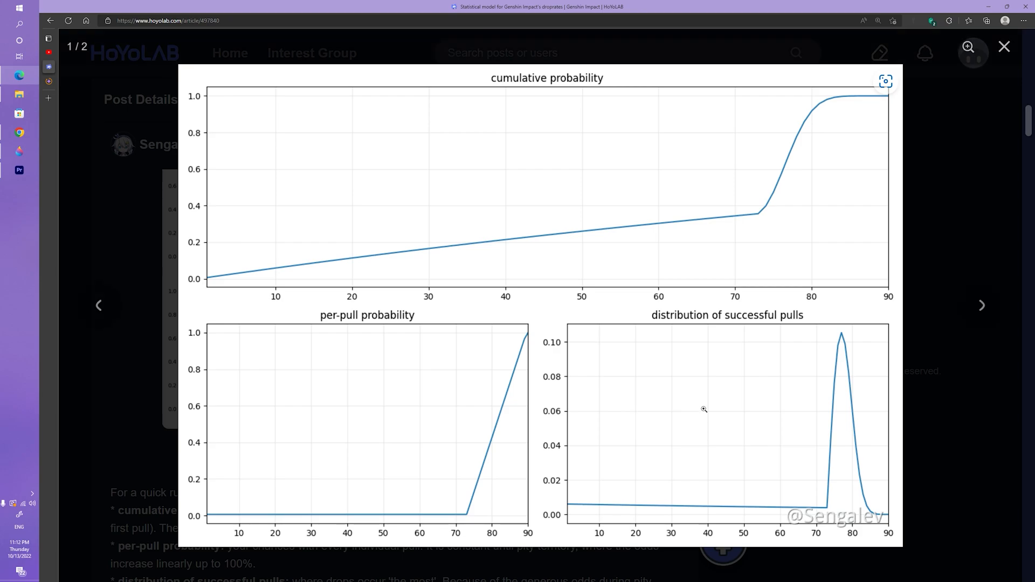